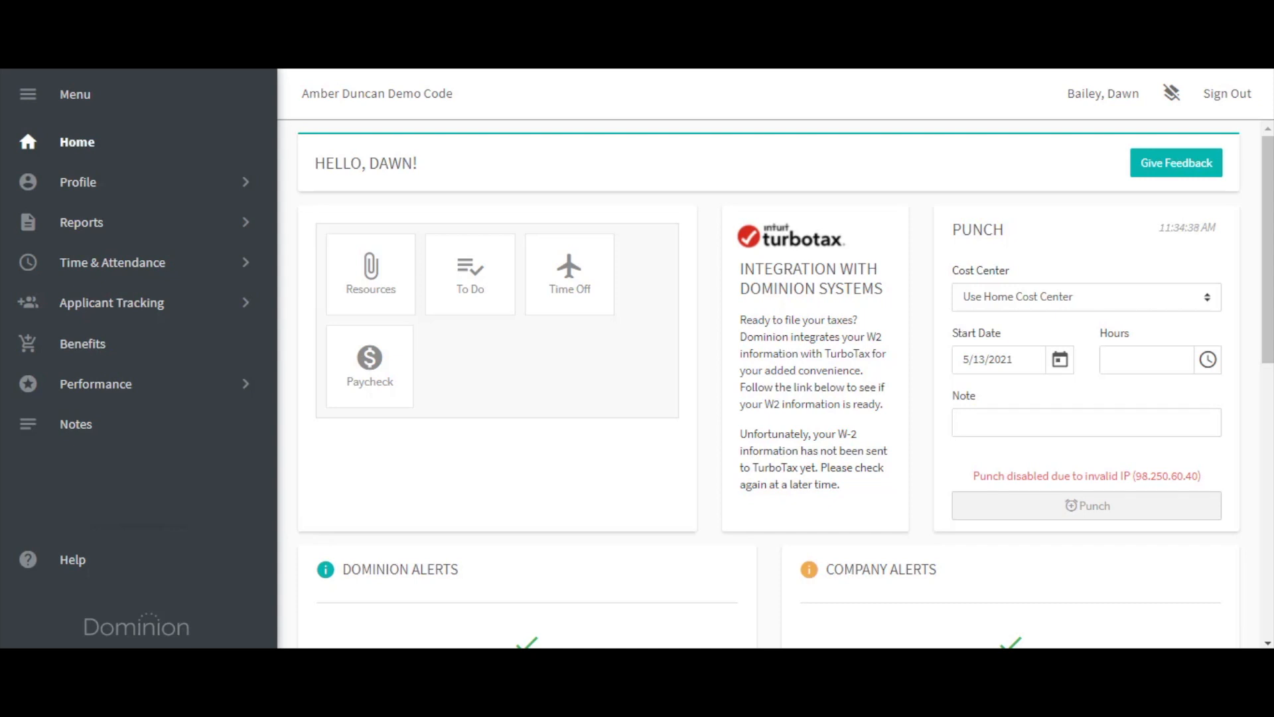
mouse_move(600, 322)
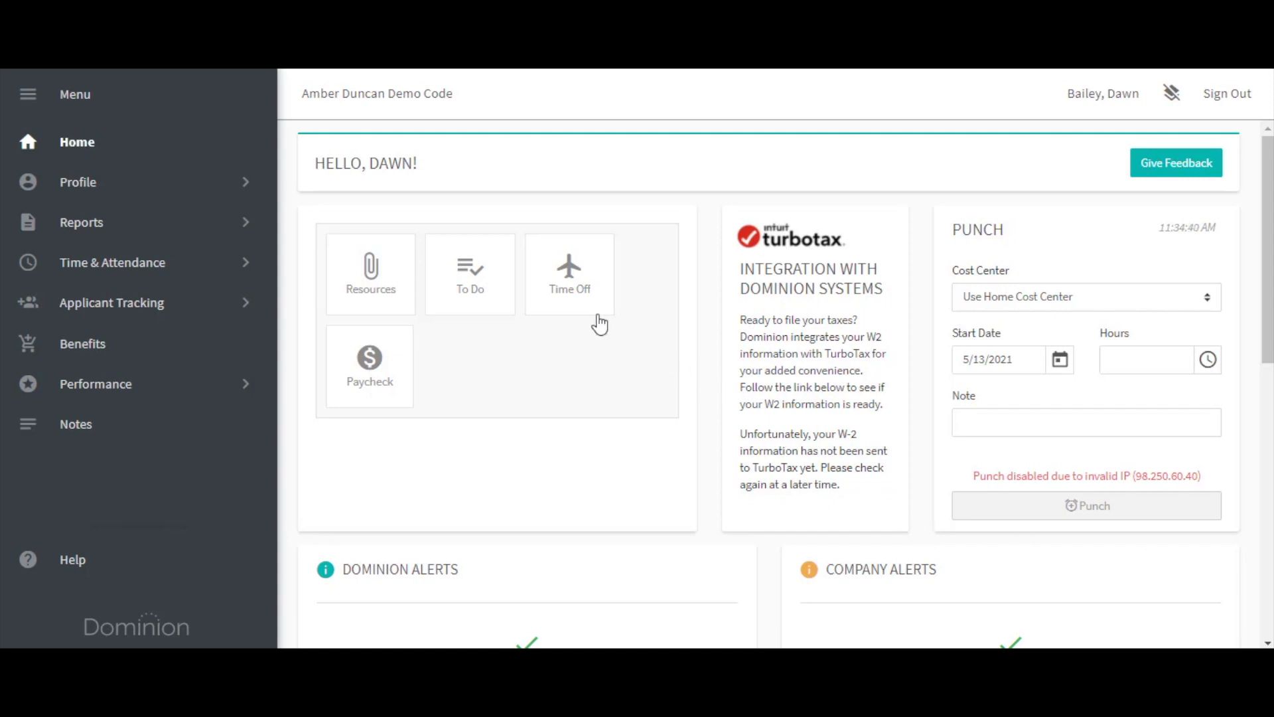
mouse_move(576, 302)
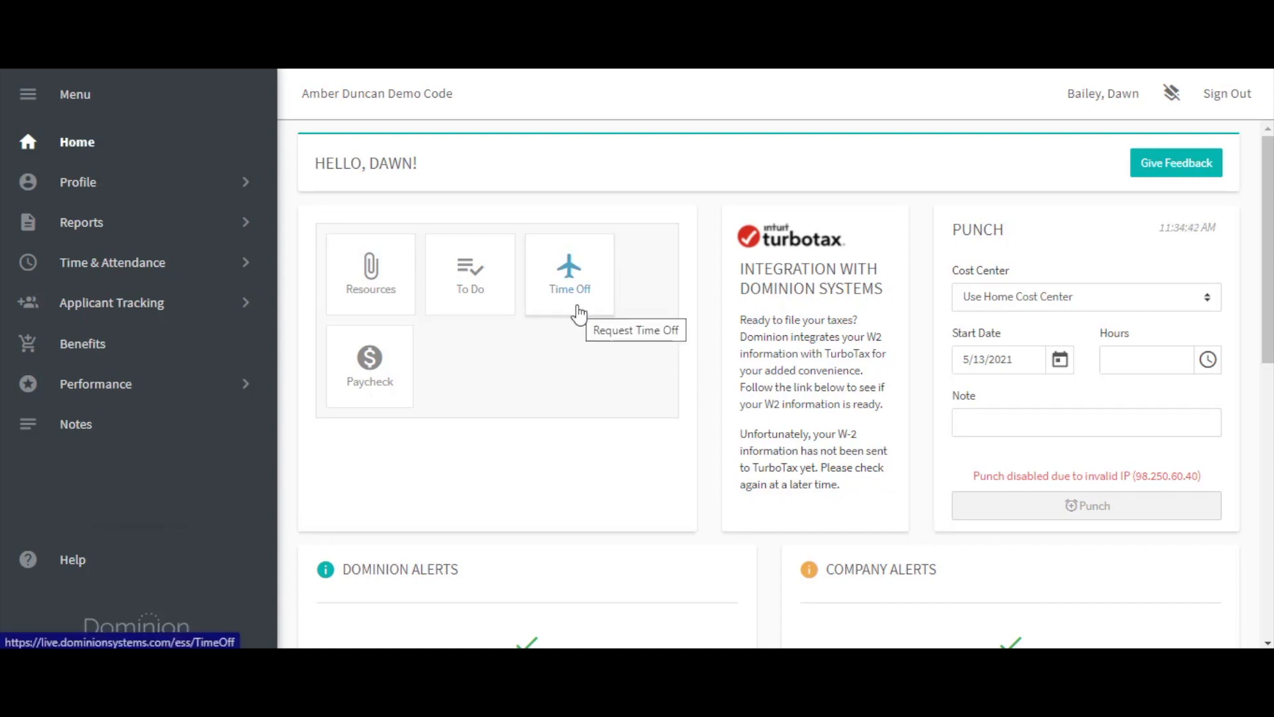
mouse_move(219, 193)
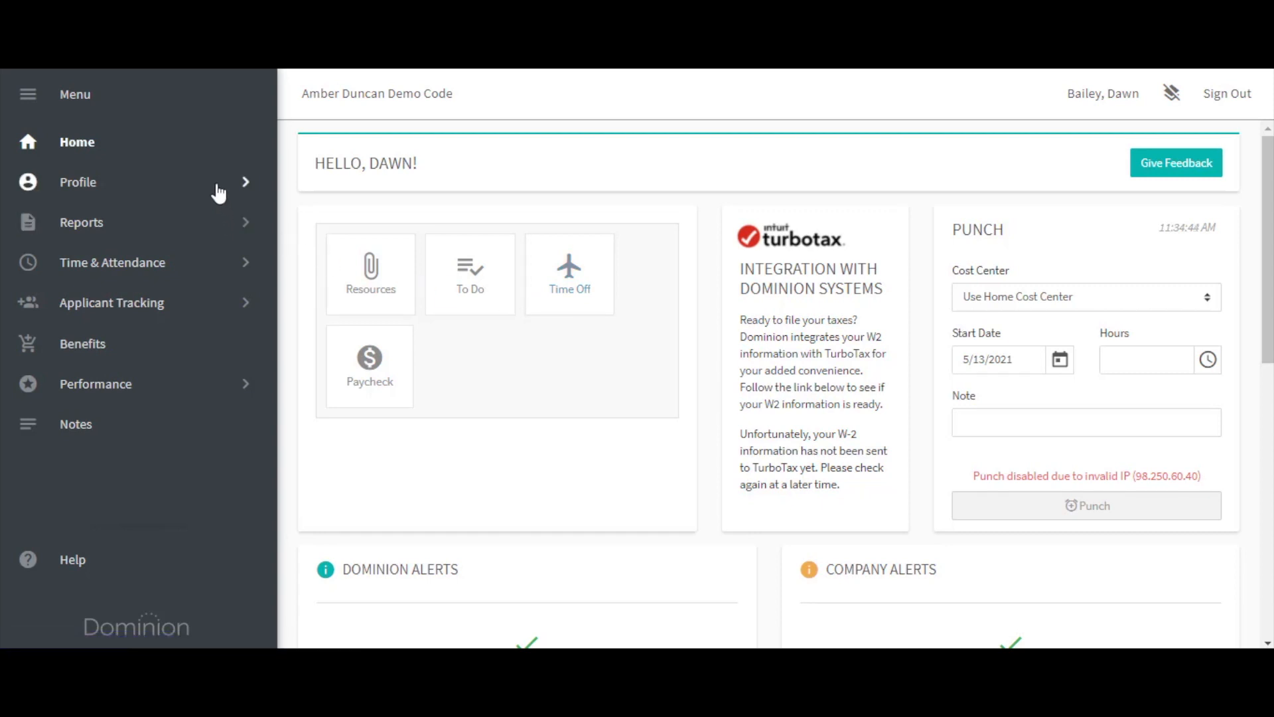
- Expand the Profile section in the left menu to reveal its pages
click(77, 181)
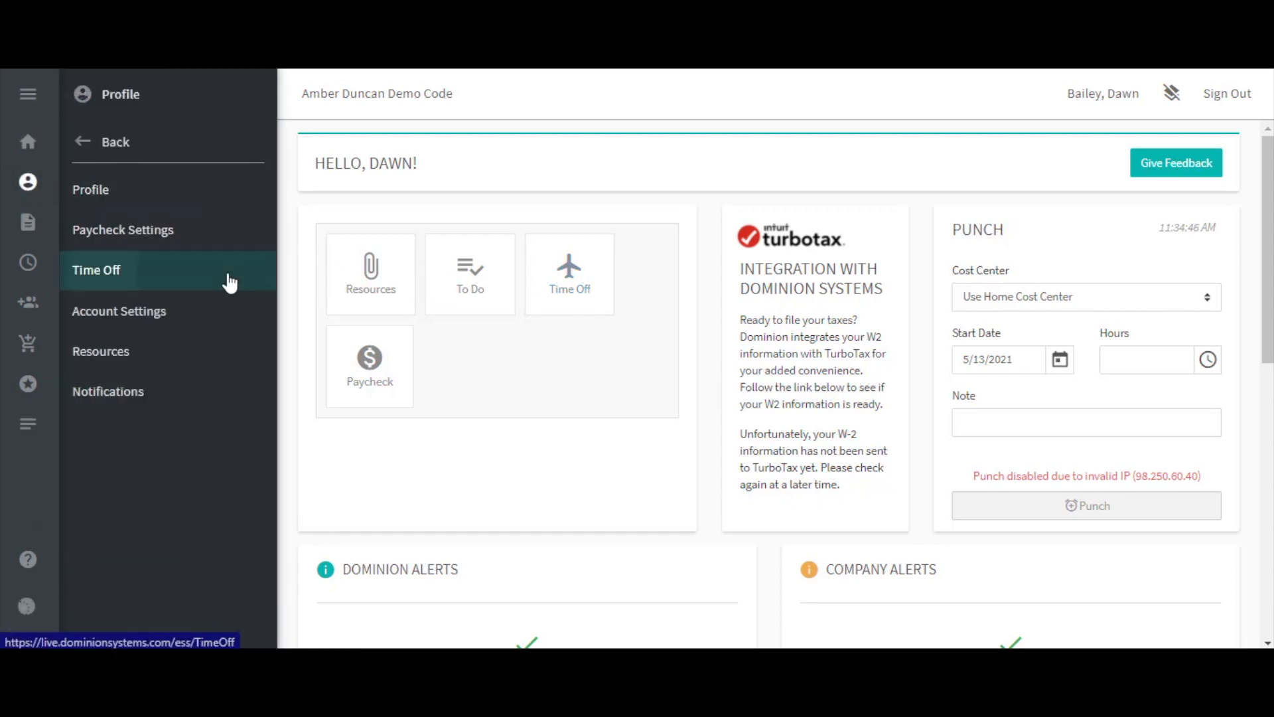
- Go to the Time Off page showing the Vacation balance of 20 hours
click(96, 270)
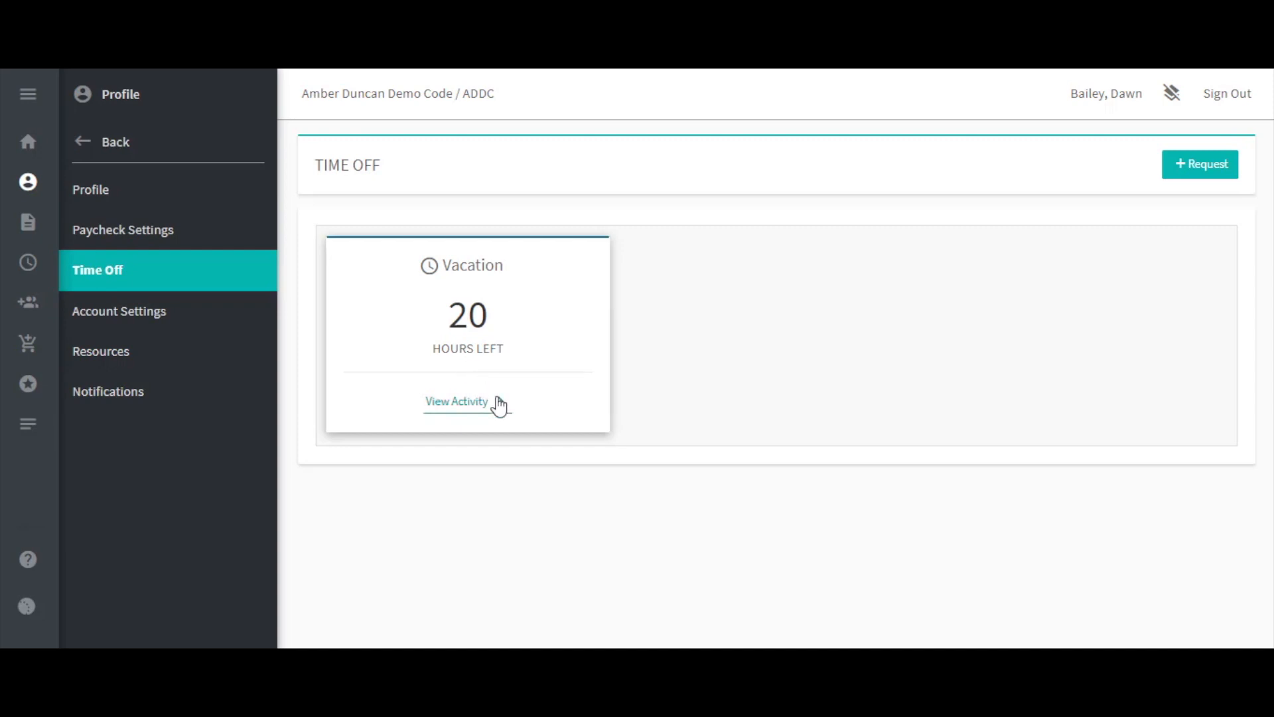
mouse_move(1202, 170)
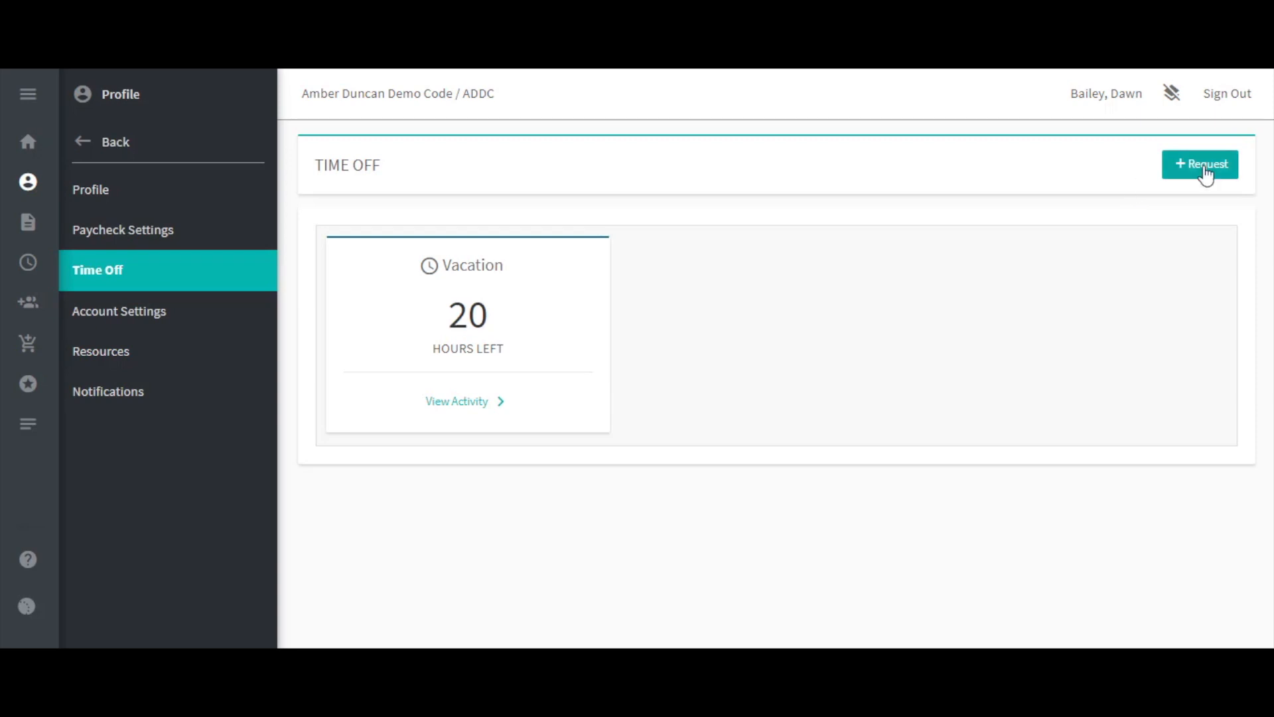
- Begin a new vacation request and pick June 2021 dates from the calendar pickers
click(1200, 165)
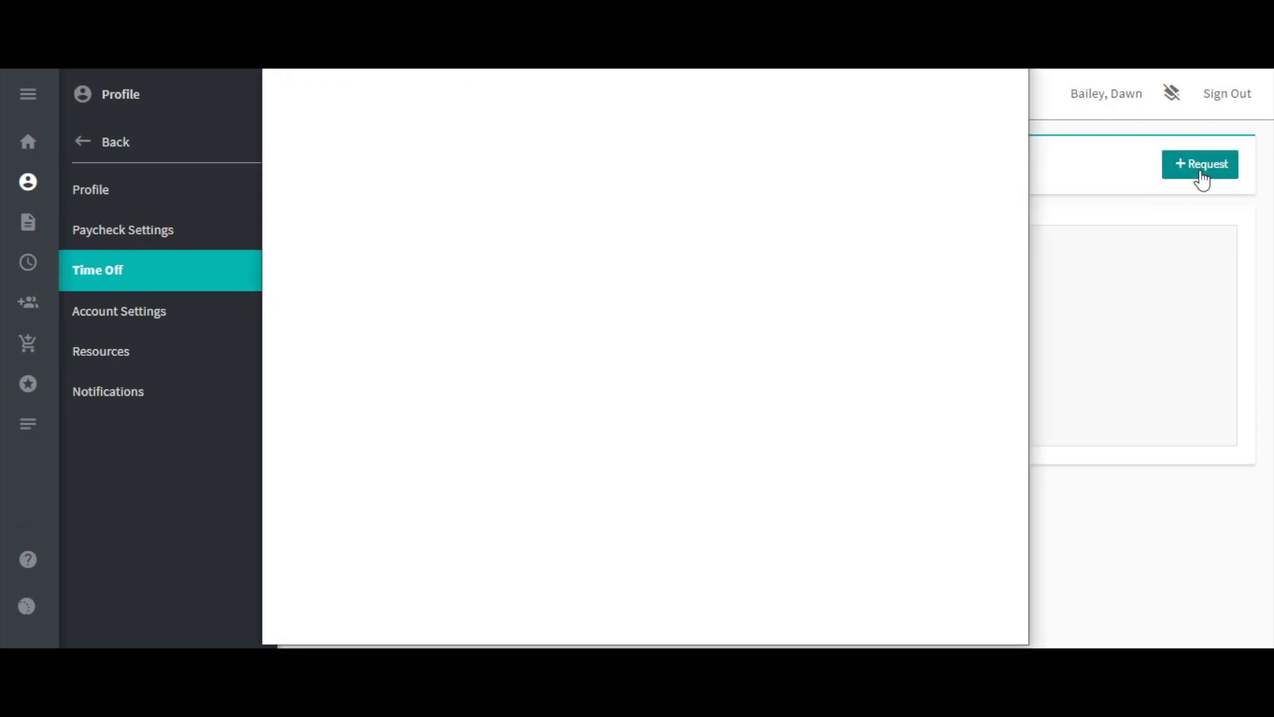
click(1198, 164)
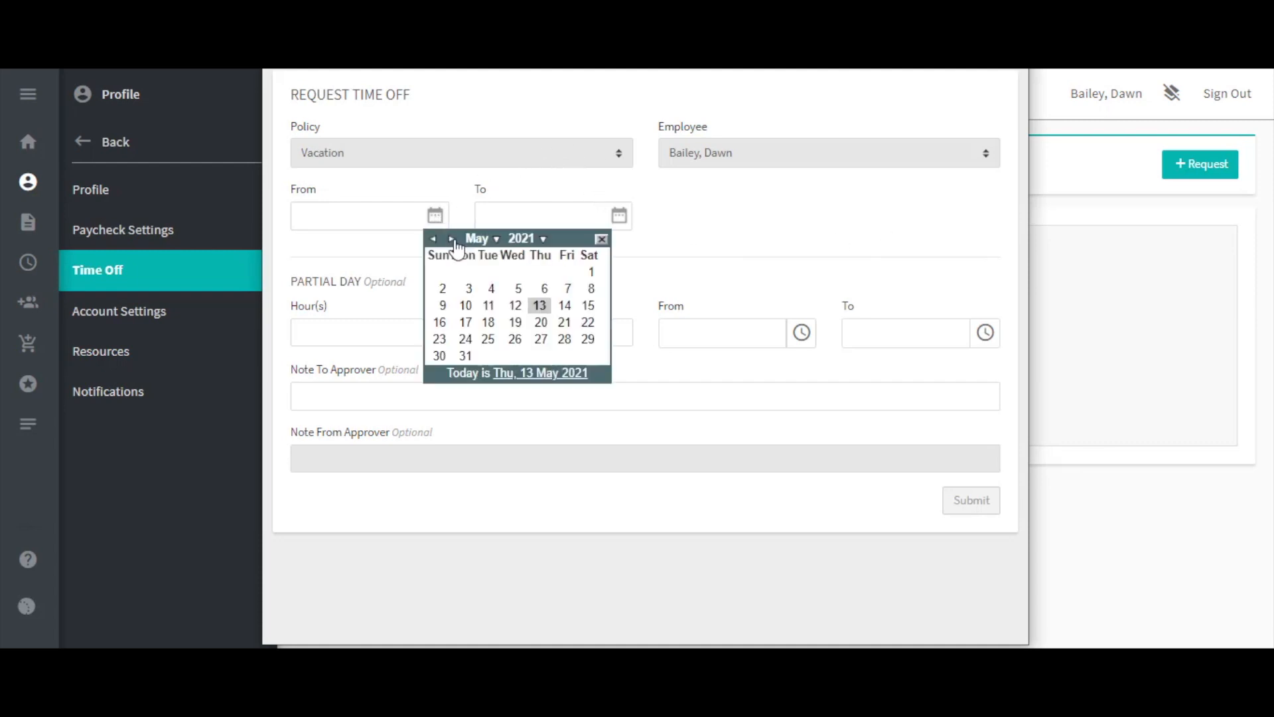
click(451, 239)
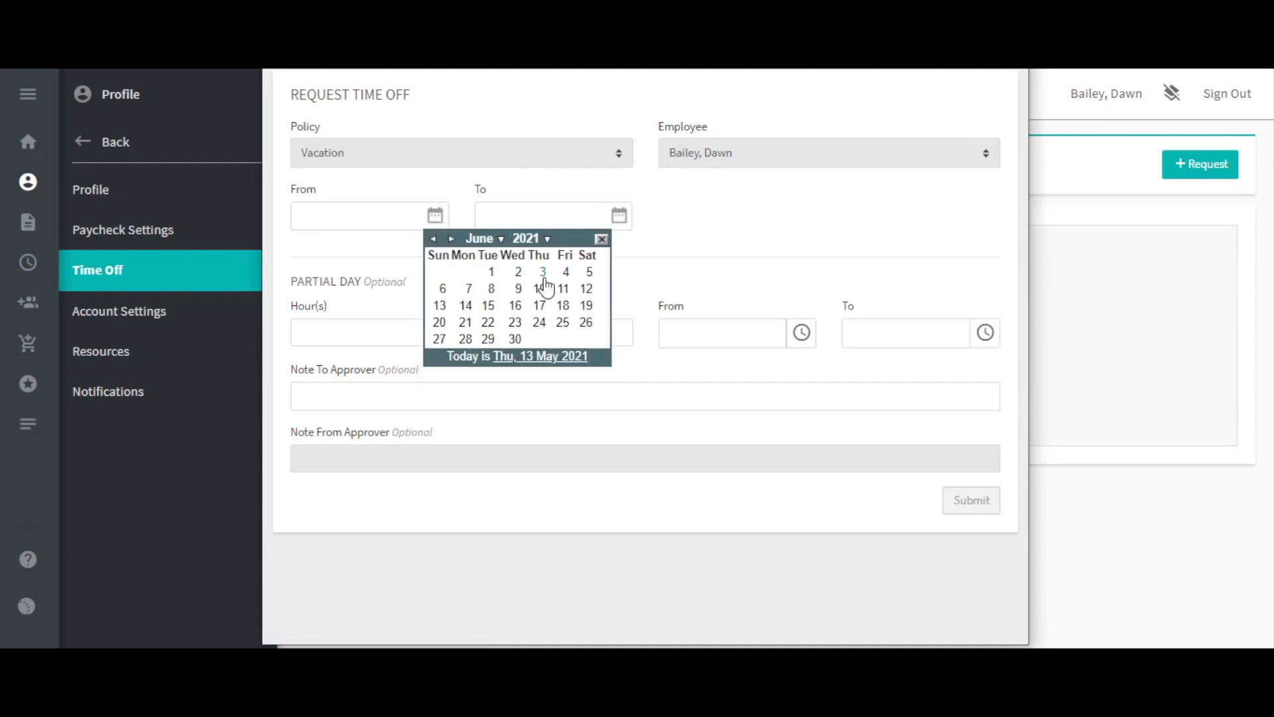
click(543, 272)
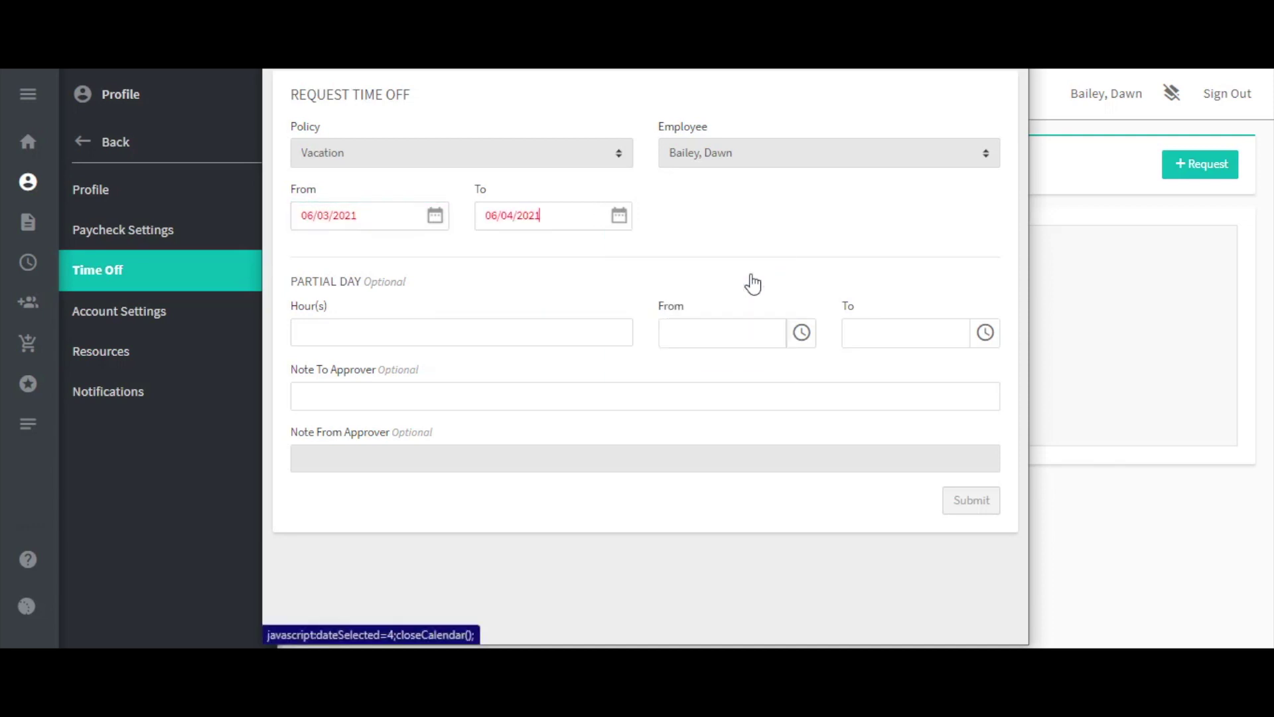
click(552, 215)
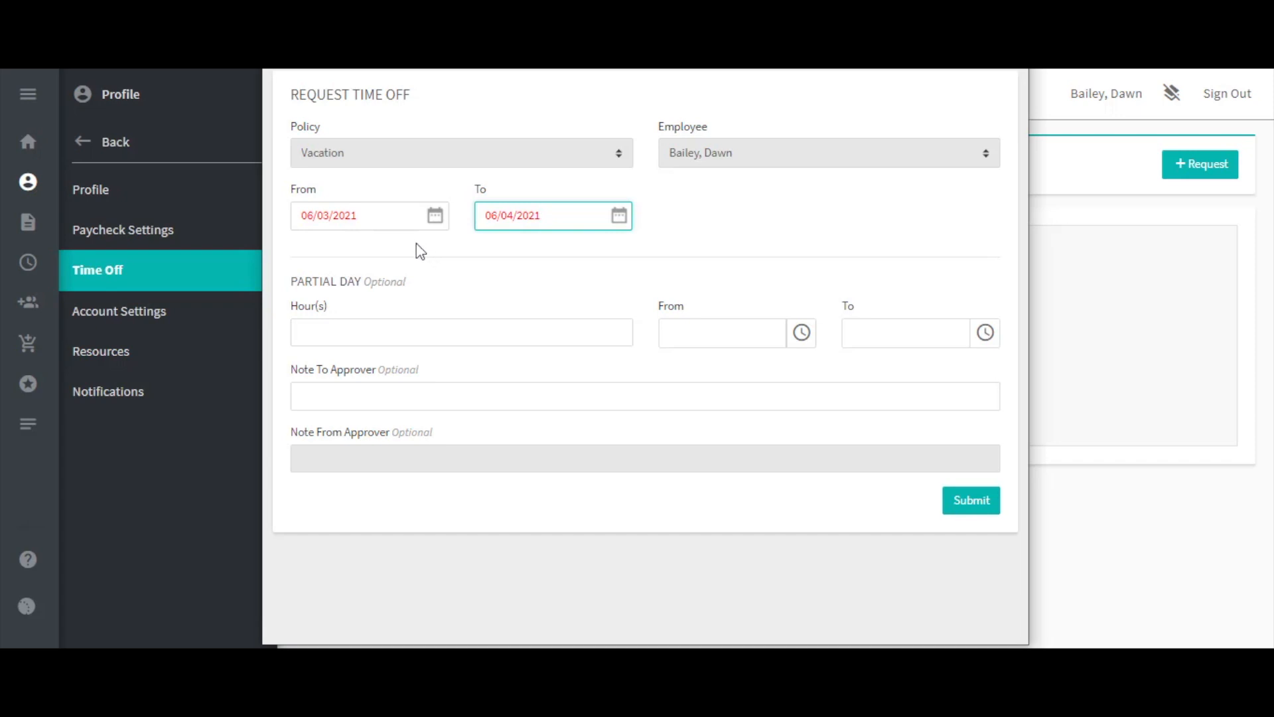
mouse_move(439, 224)
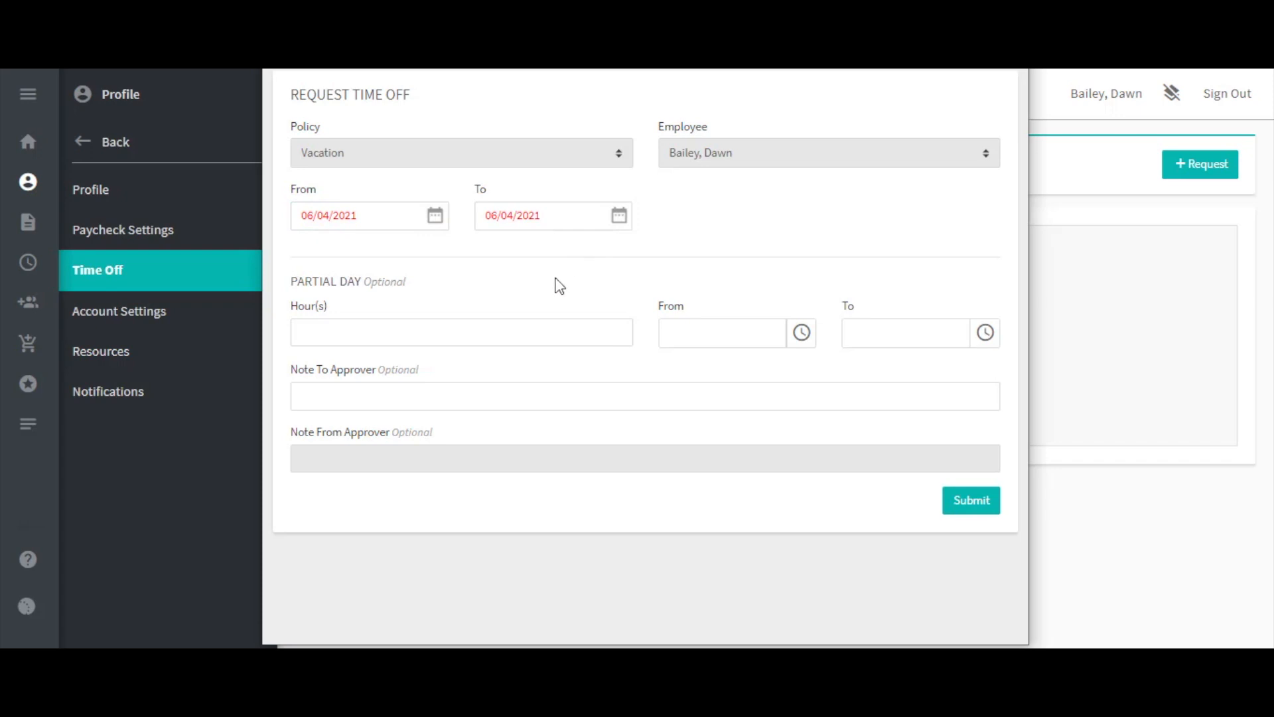
mouse_move(539, 297)
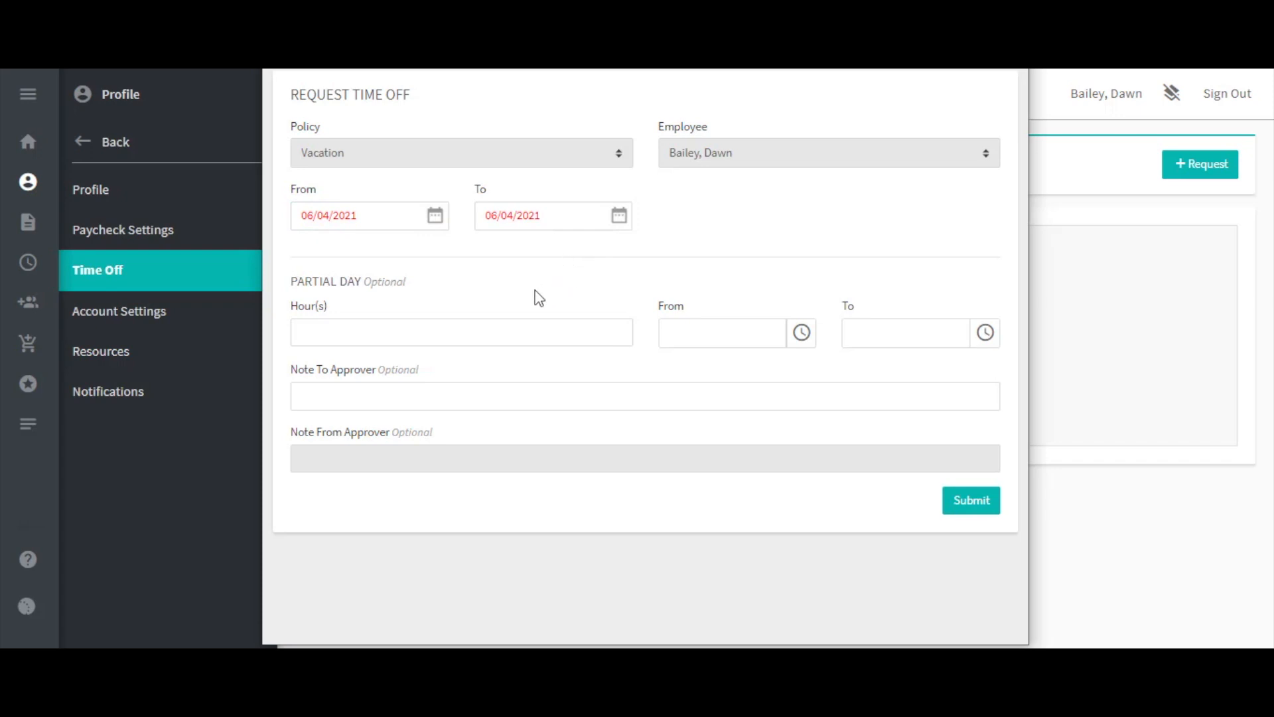
mouse_move(518, 322)
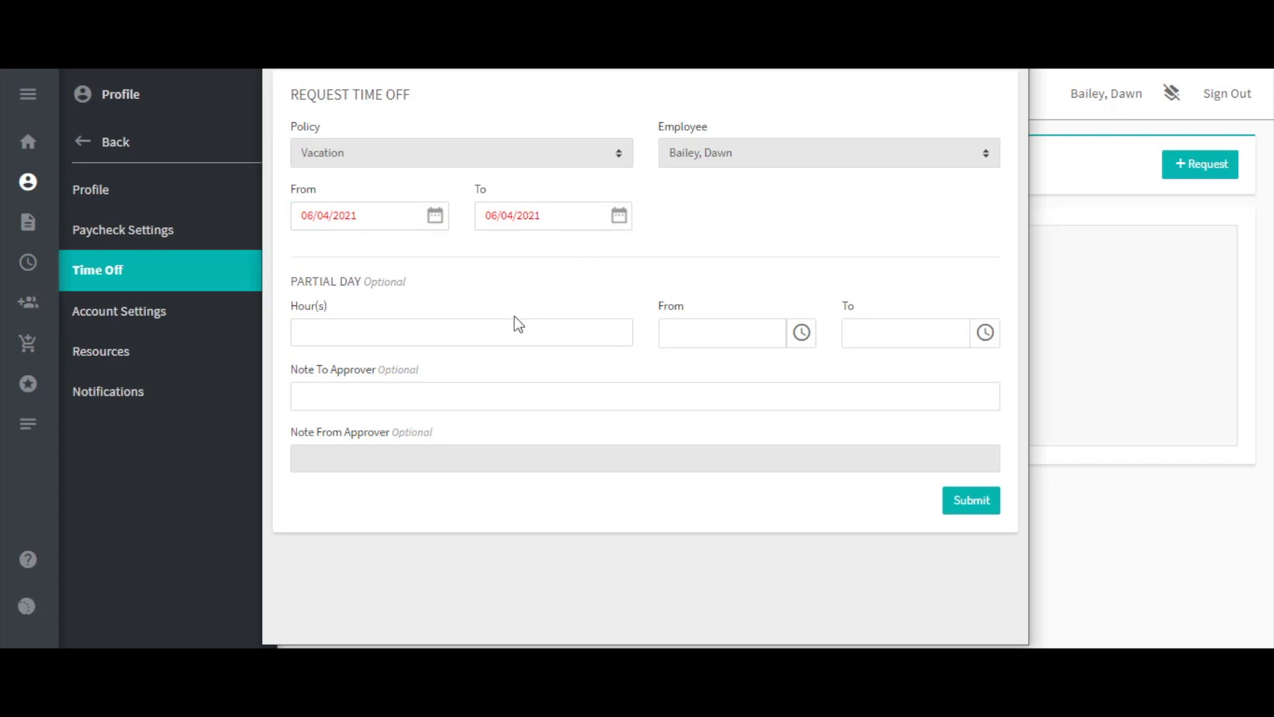
- Try partial-day hours ending 5:00 PM, then submit the full-day June 4 request
click(461, 332)
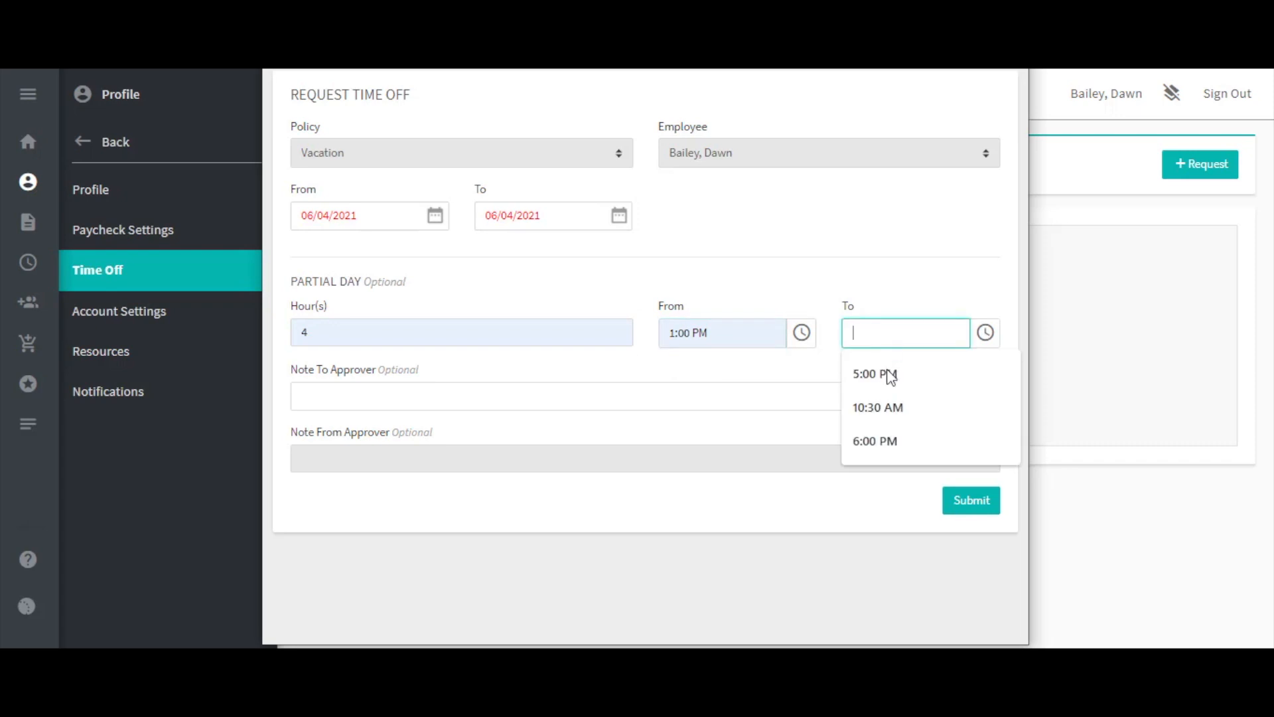
click(873, 374)
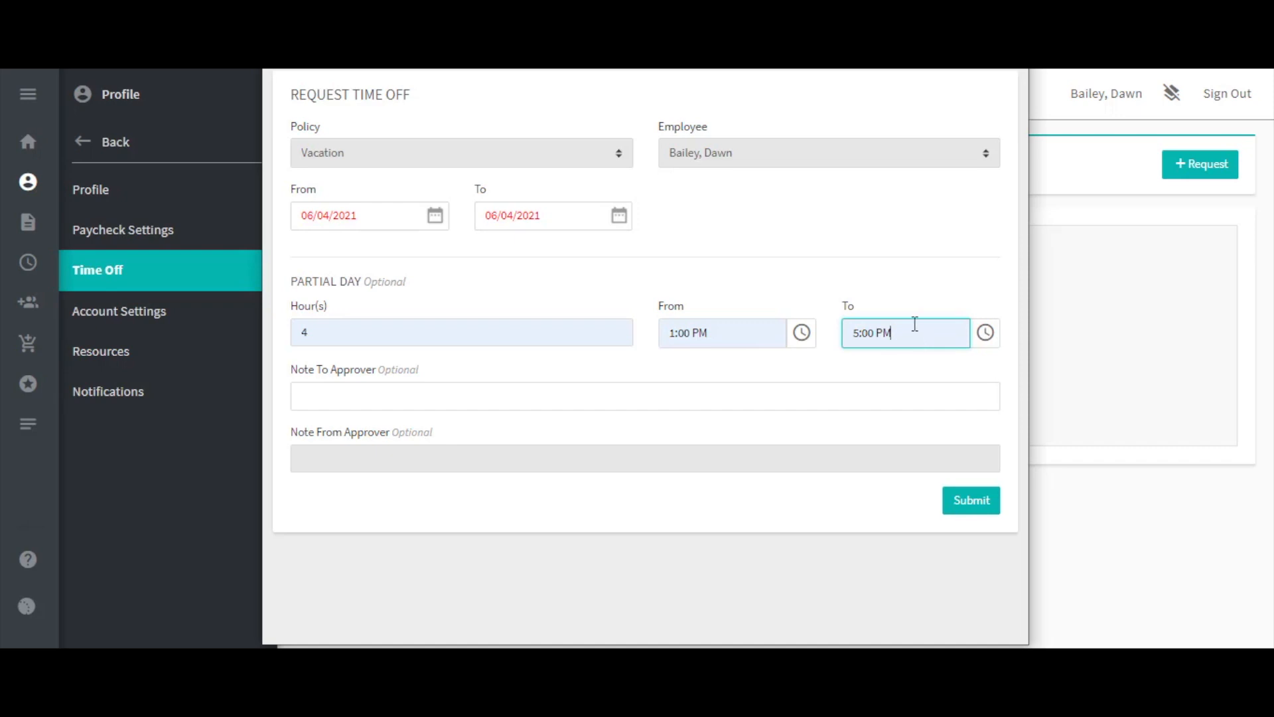
mouse_move(899, 334)
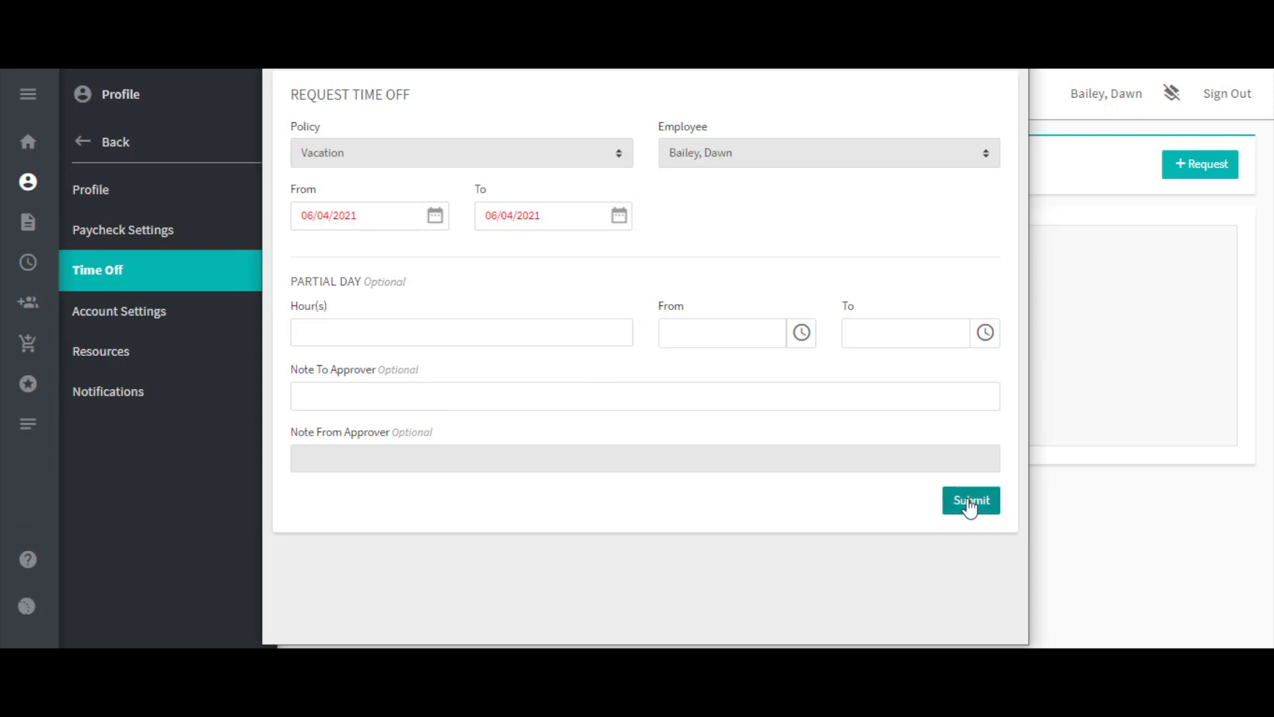
click(971, 500)
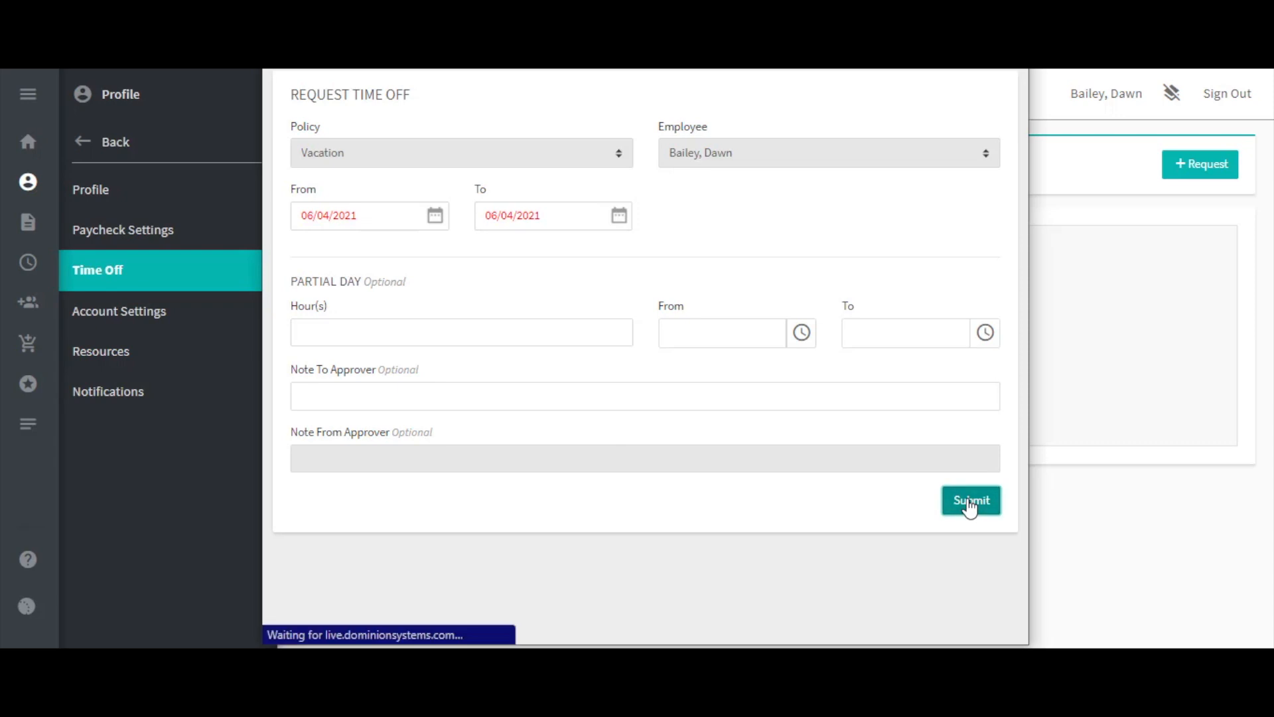
- Finish submission, leaving the Vacation balance at 12 hours
click(970, 500)
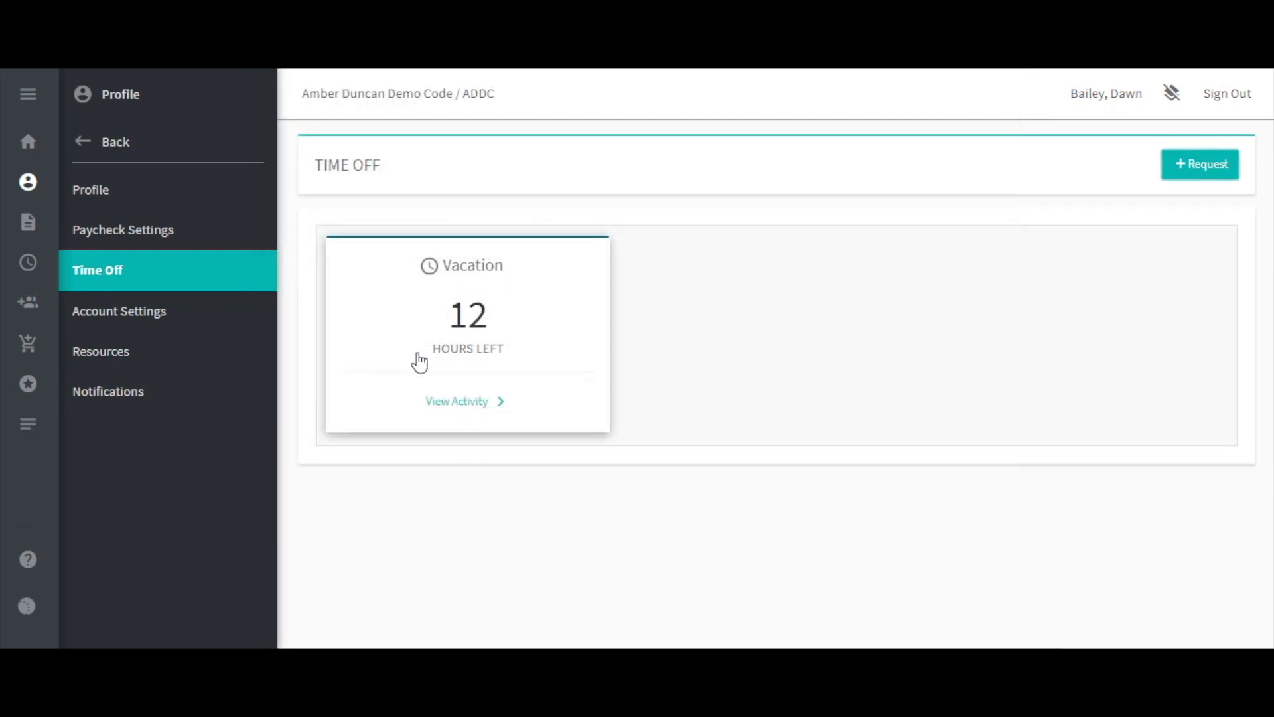
mouse_move(467, 379)
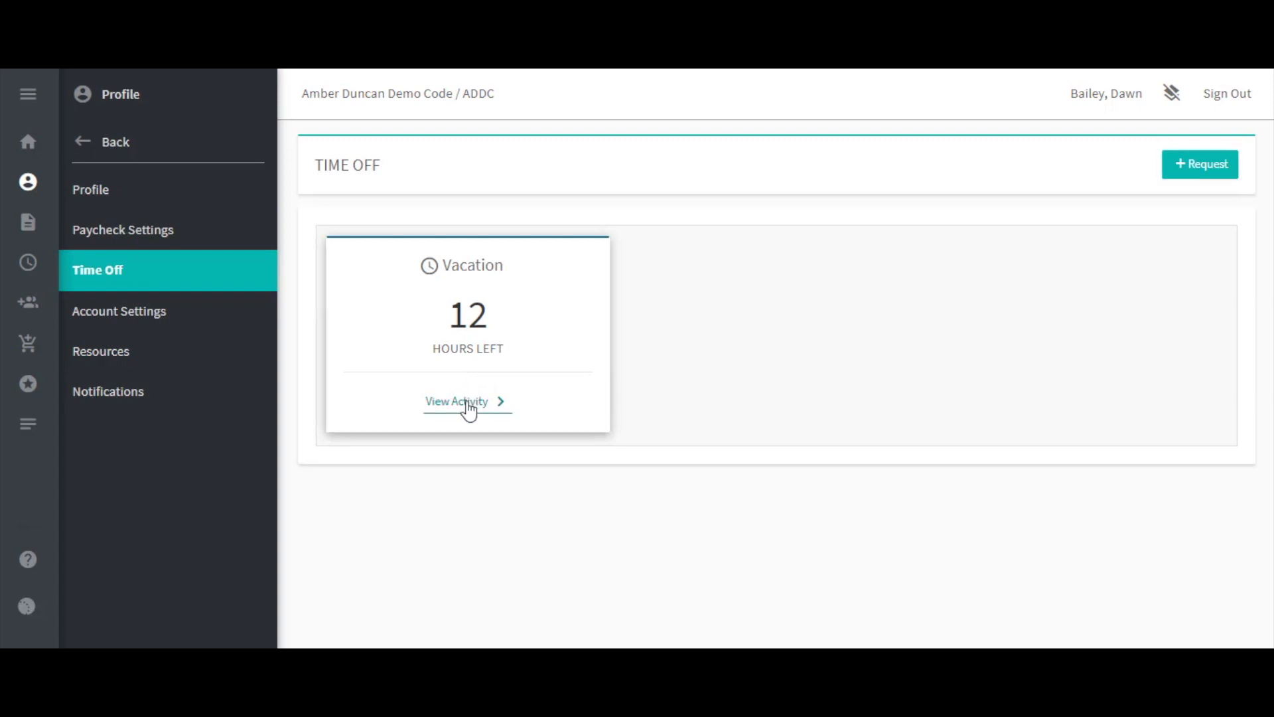
click(456, 400)
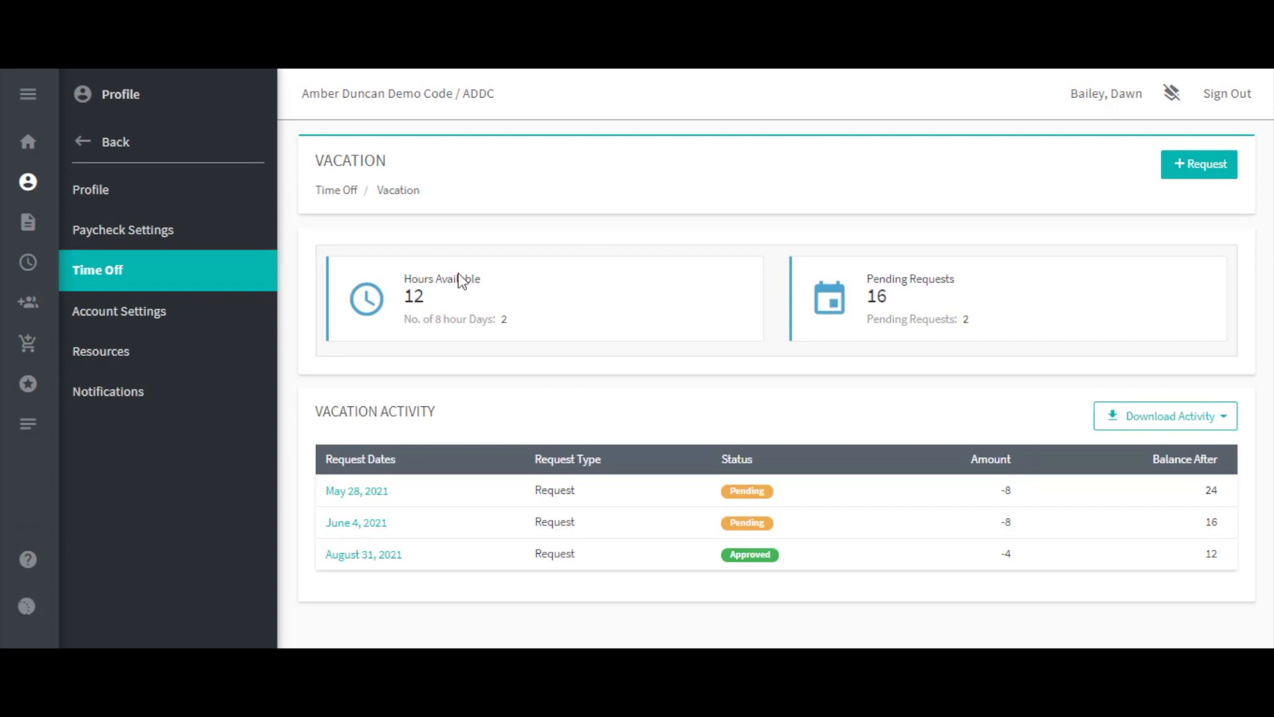
mouse_move(427, 303)
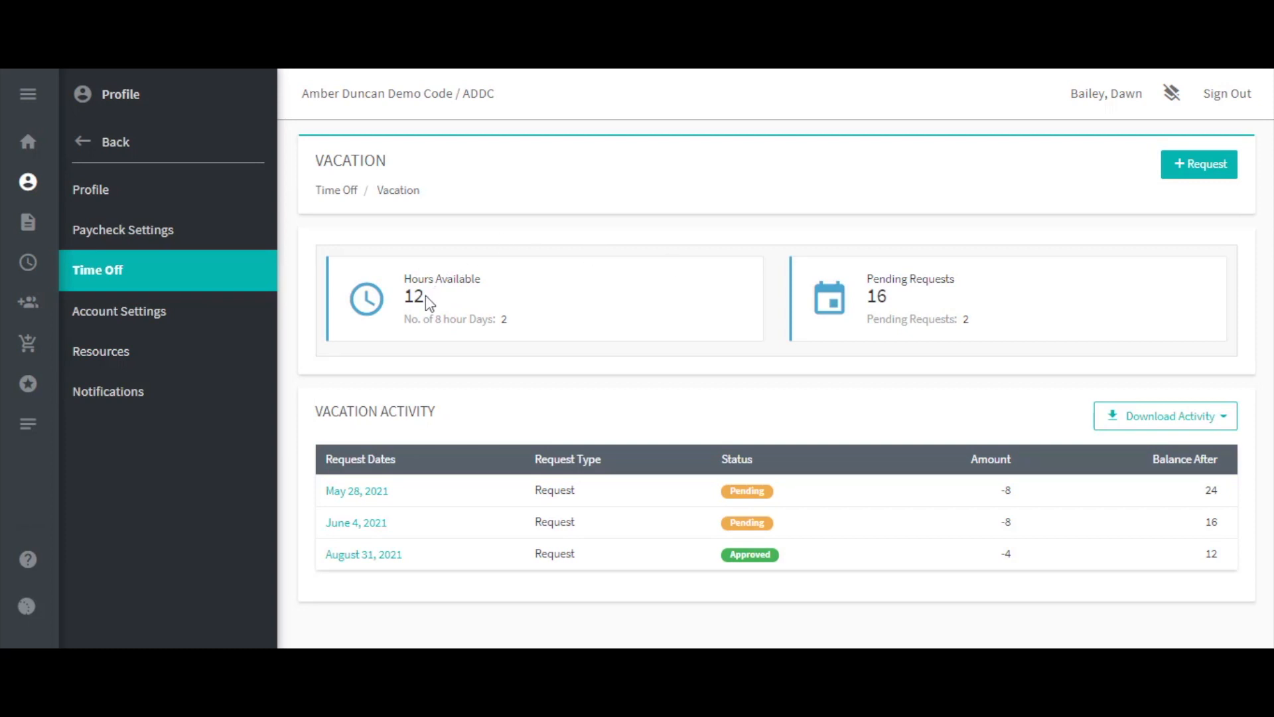
mouse_move(475, 327)
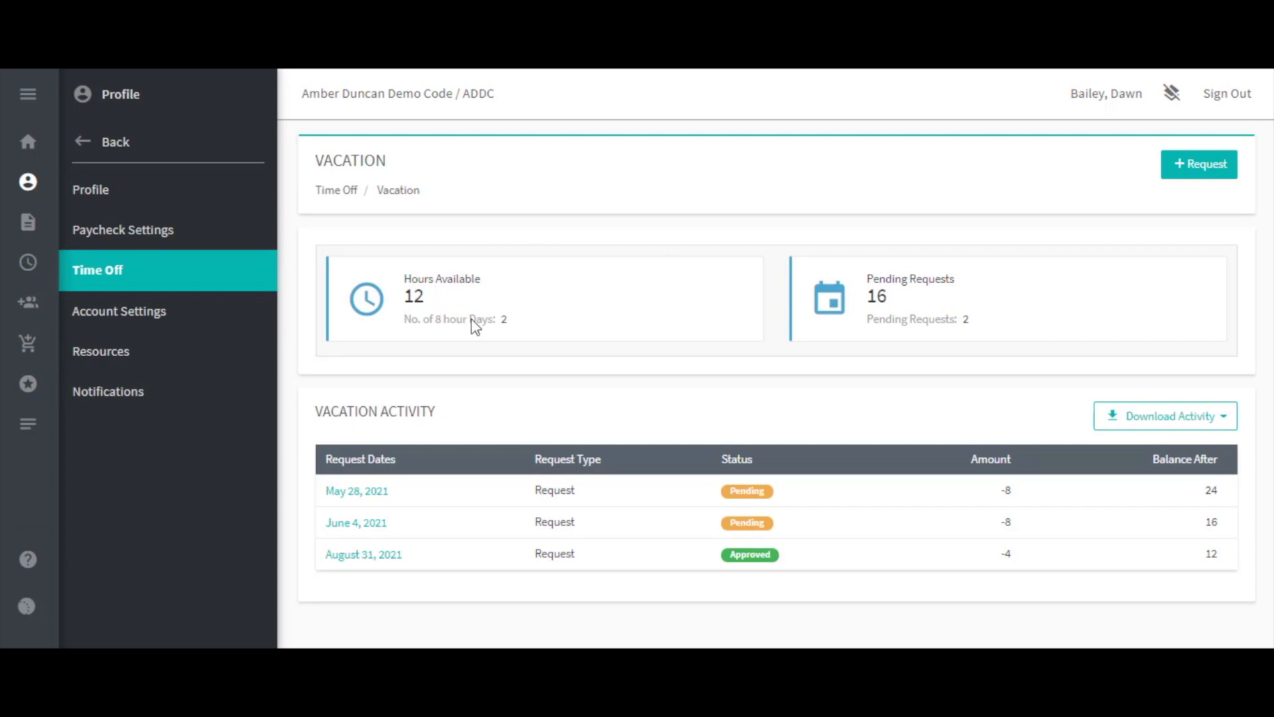
mouse_move(477, 335)
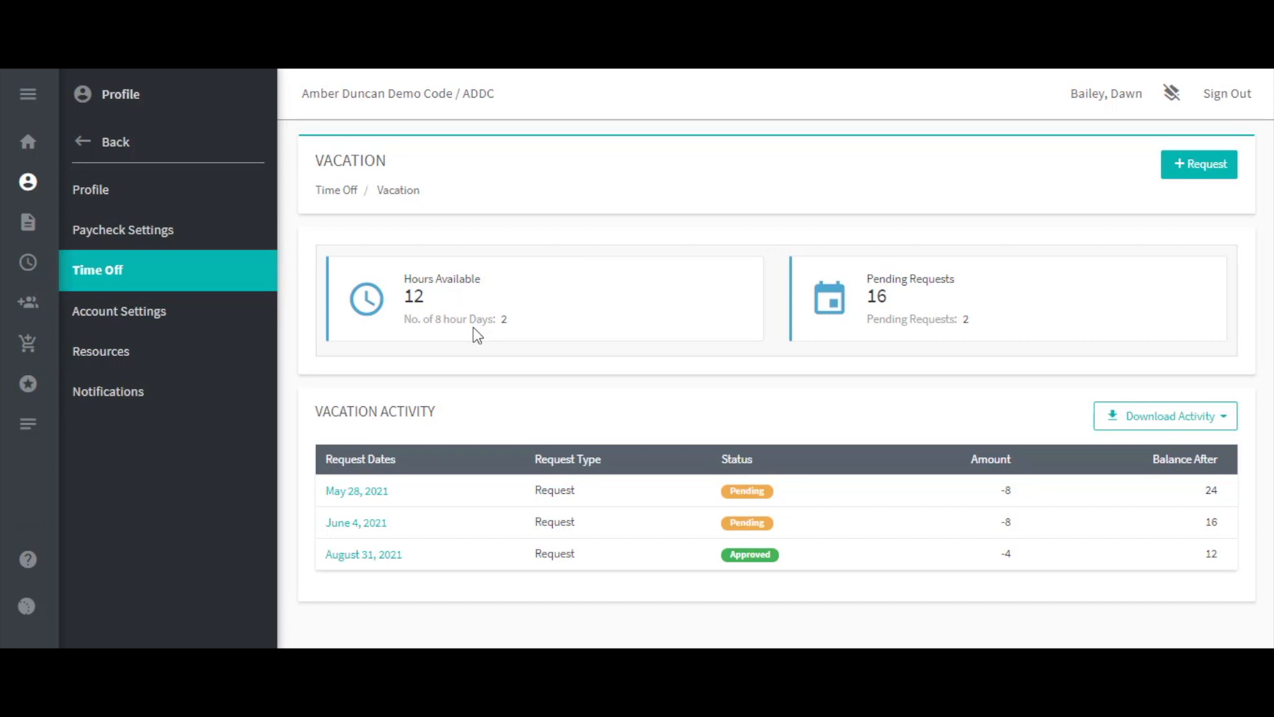
mouse_move(893, 303)
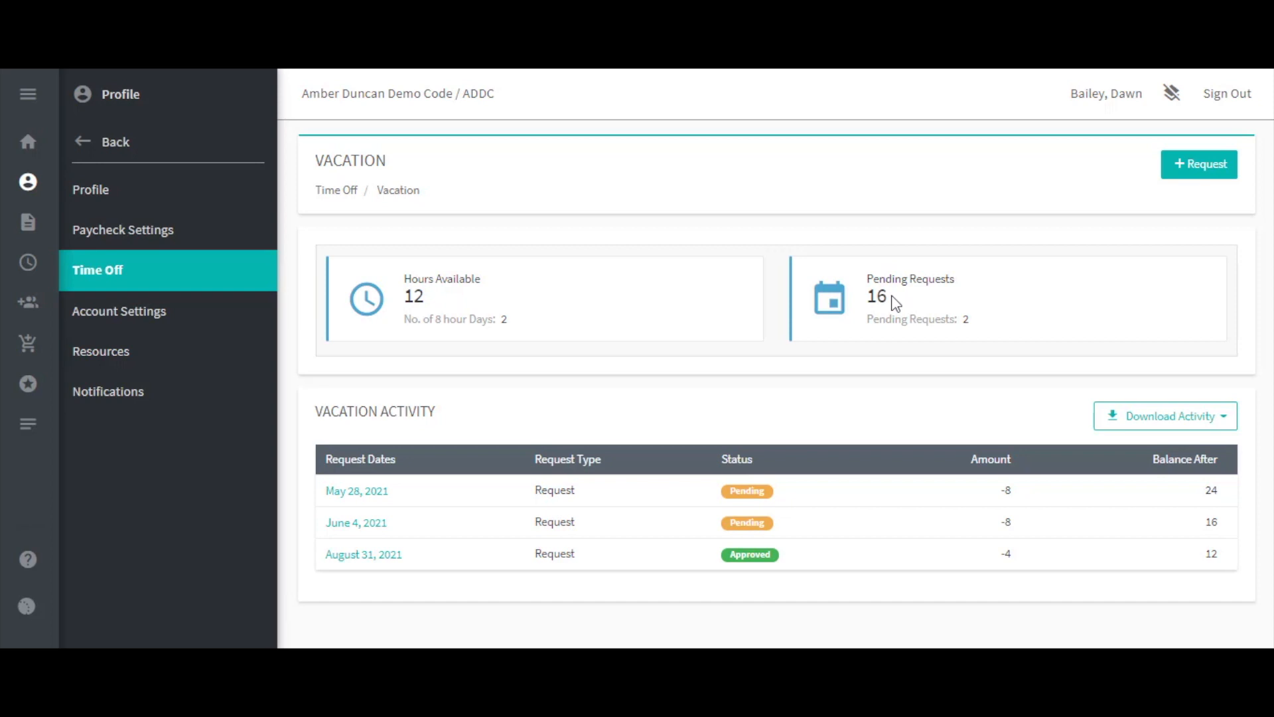
mouse_move(994, 330)
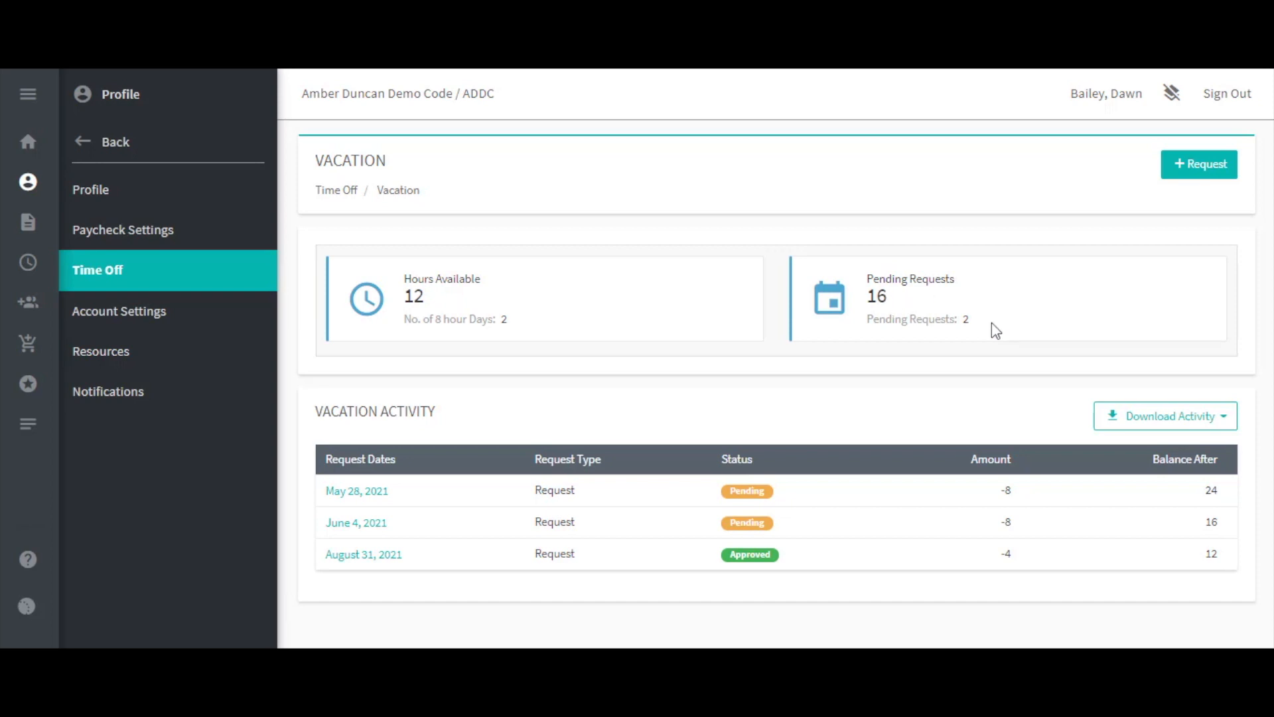
mouse_move(977, 334)
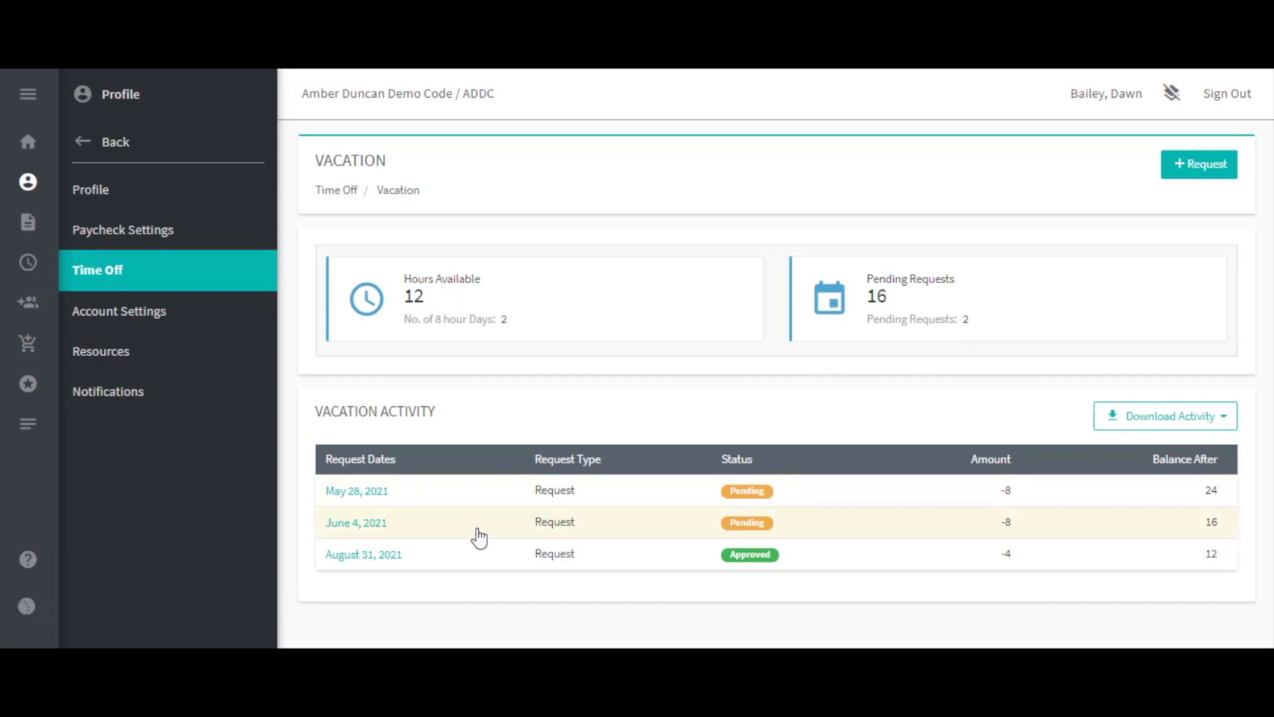
mouse_move(437, 559)
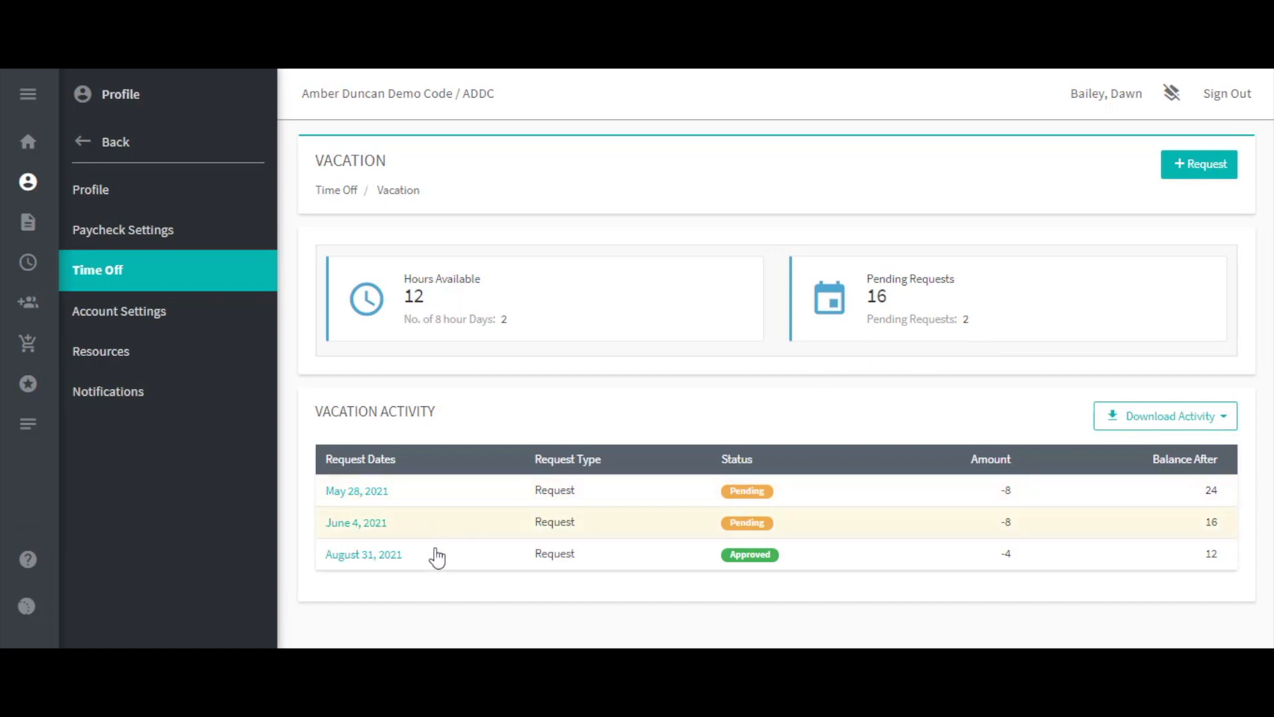
mouse_move(443, 584)
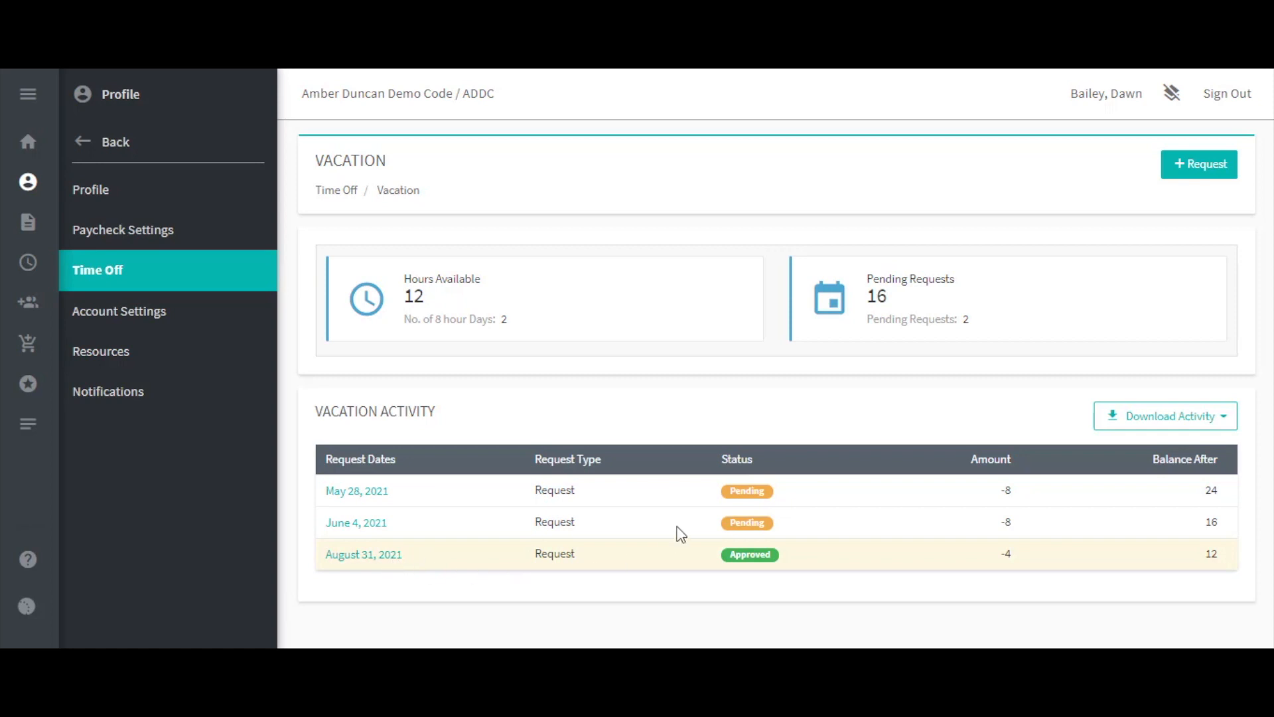
mouse_move(780, 575)
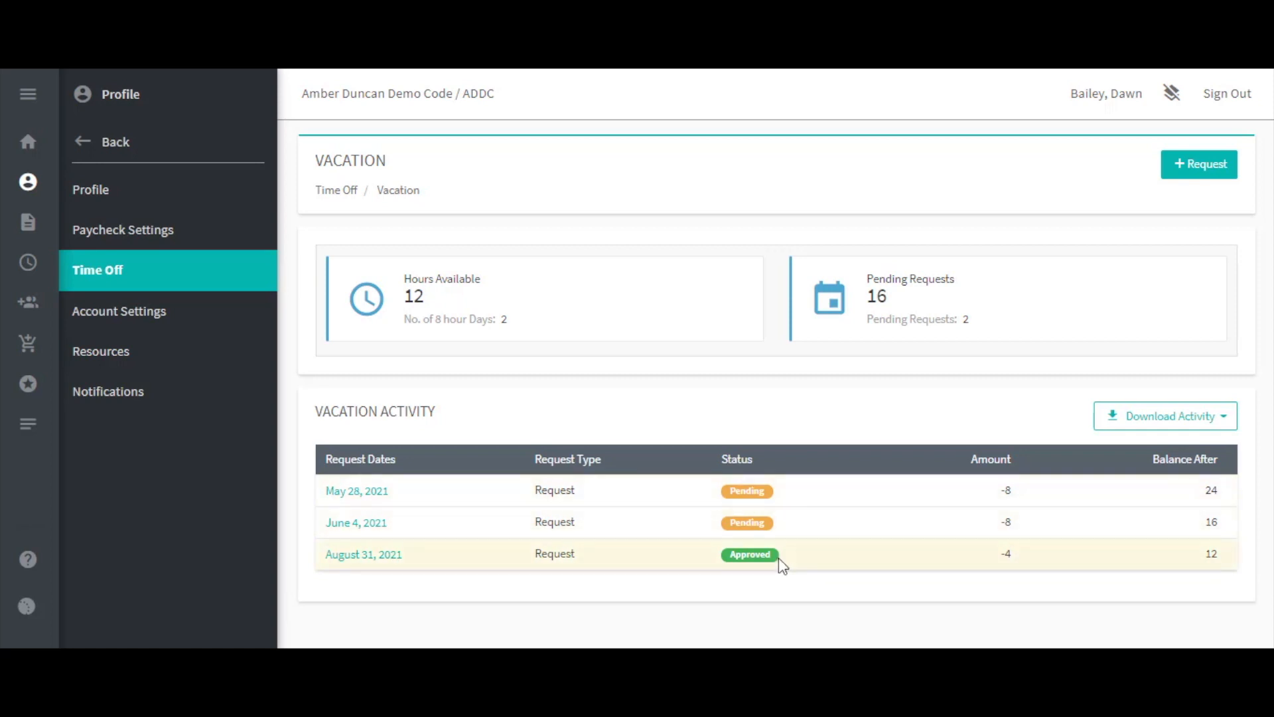
mouse_move(785, 541)
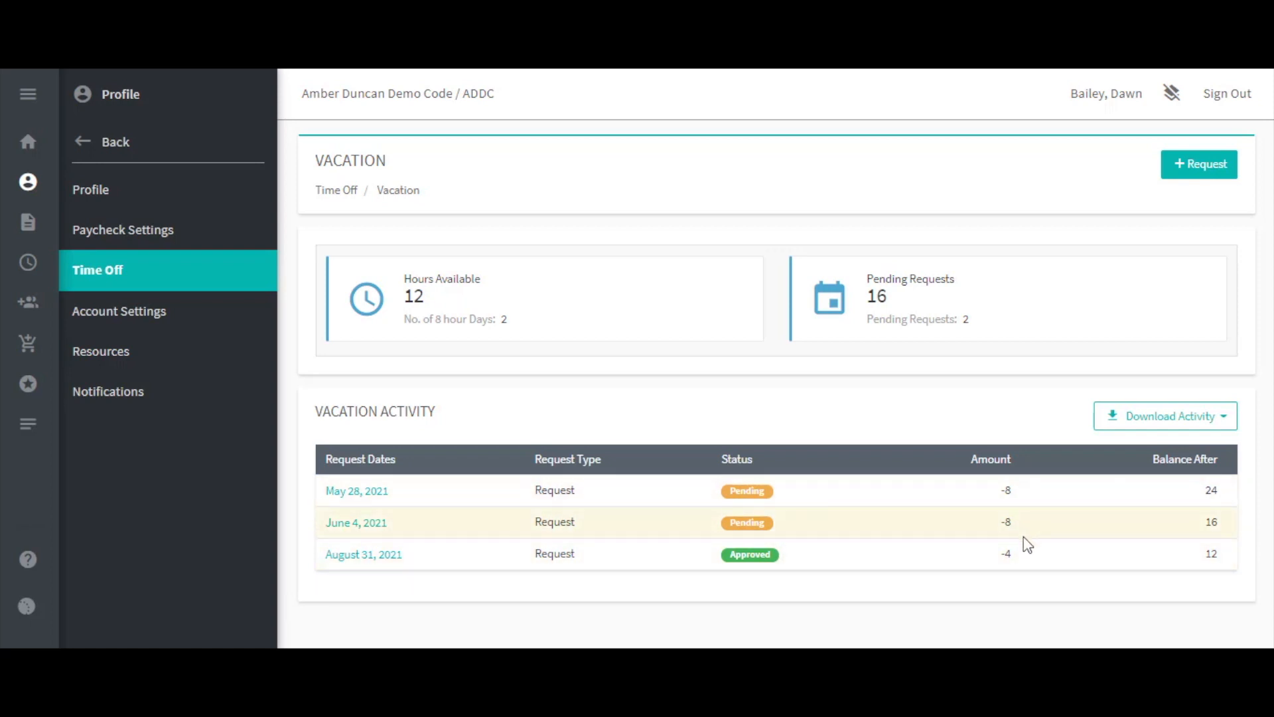
mouse_move(1029, 572)
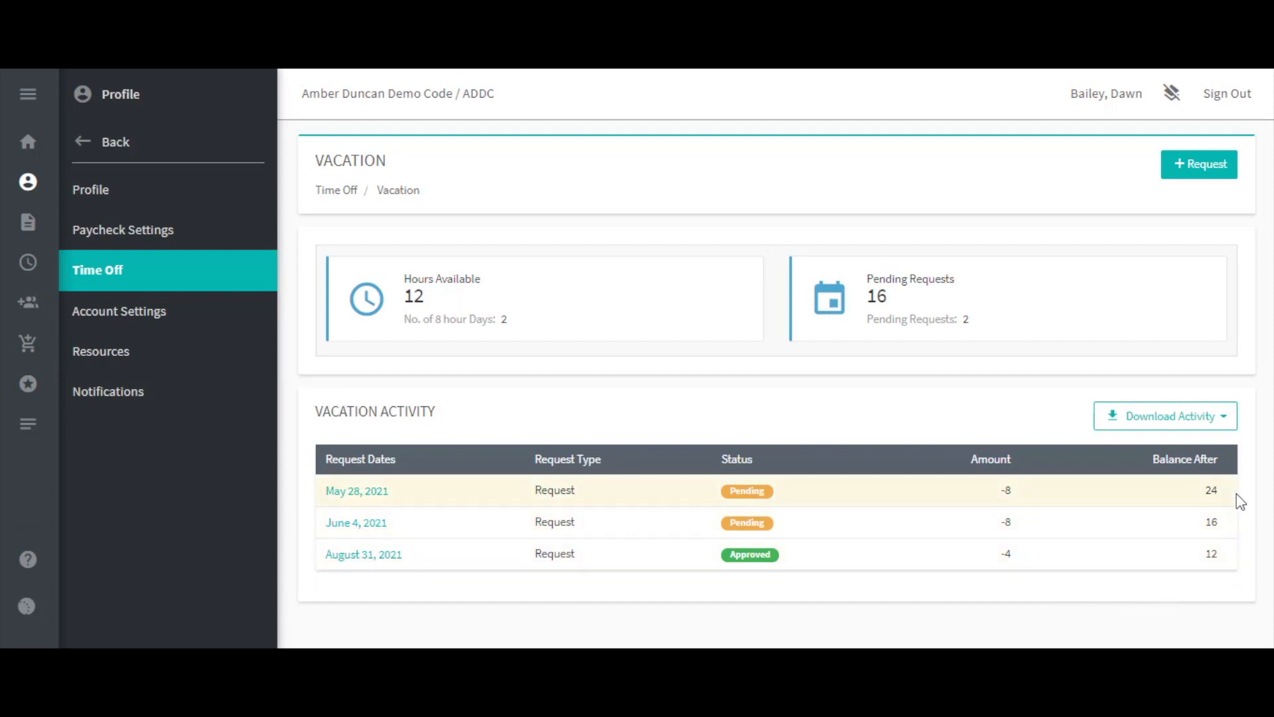
mouse_move(1238, 563)
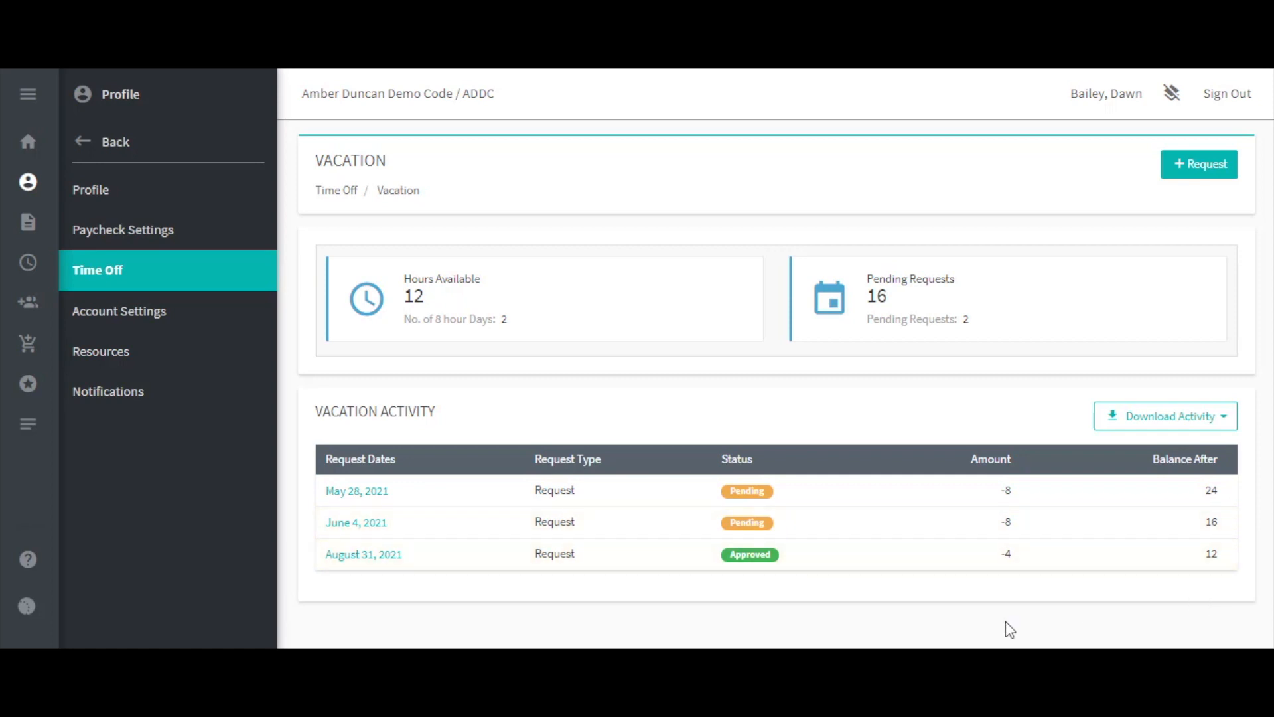
mouse_move(383, 546)
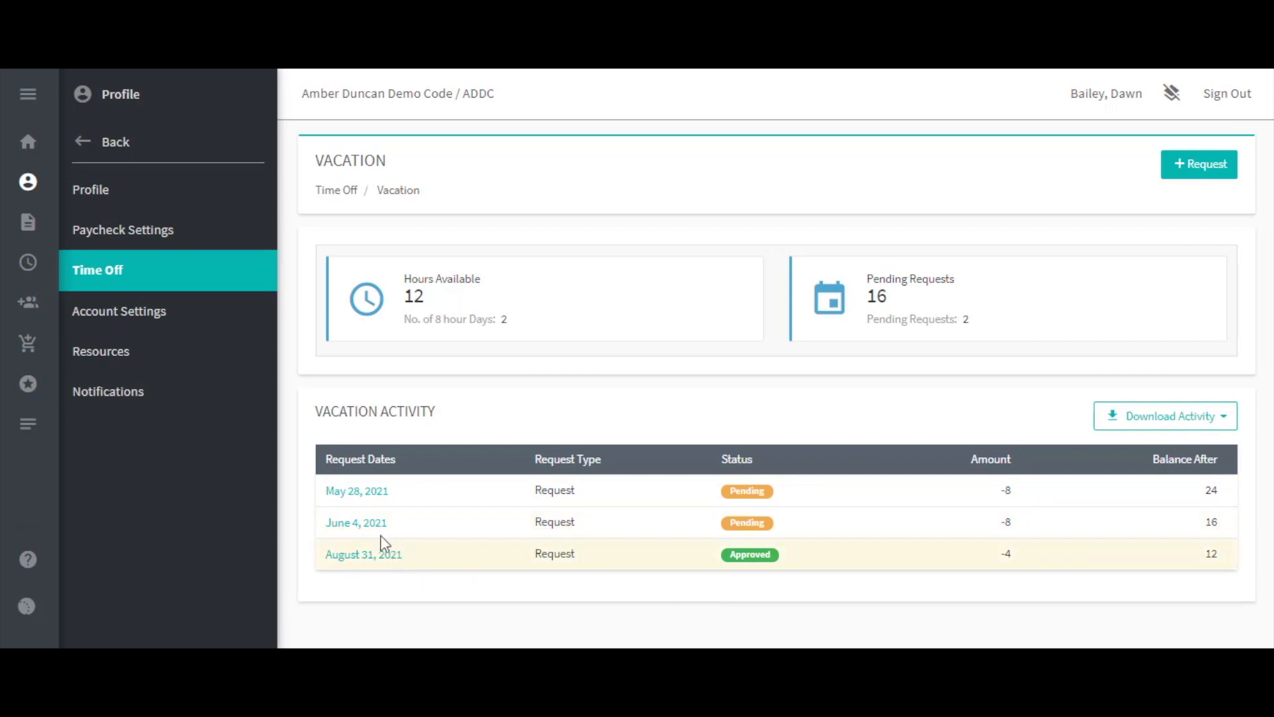
mouse_move(369, 531)
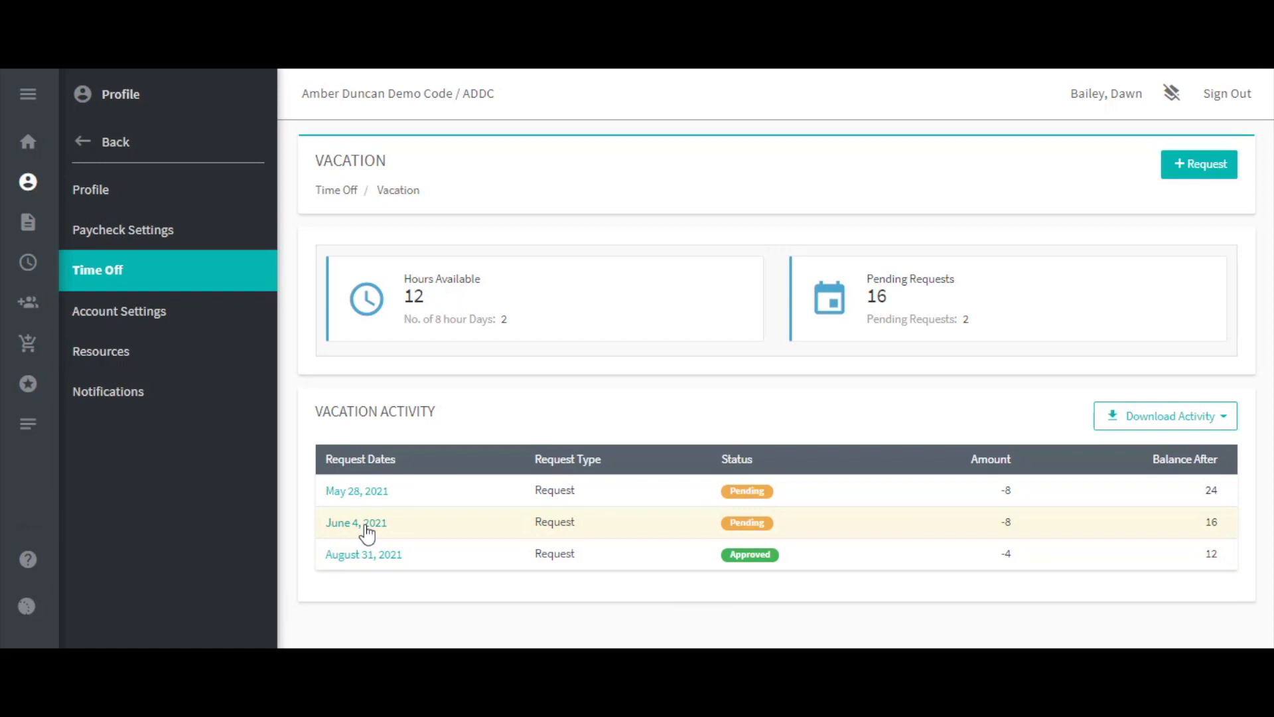
- Edit the June 4 request to start June 3 with no partial hours and save it
click(357, 523)
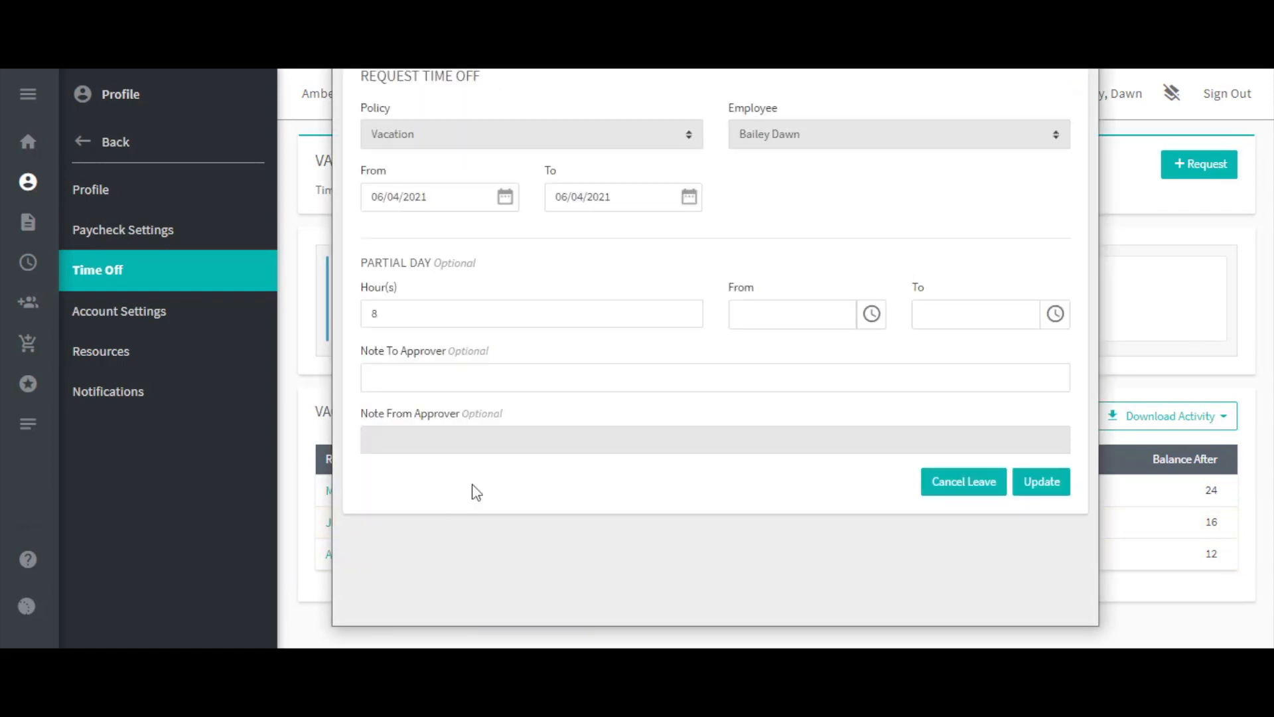
click(505, 197)
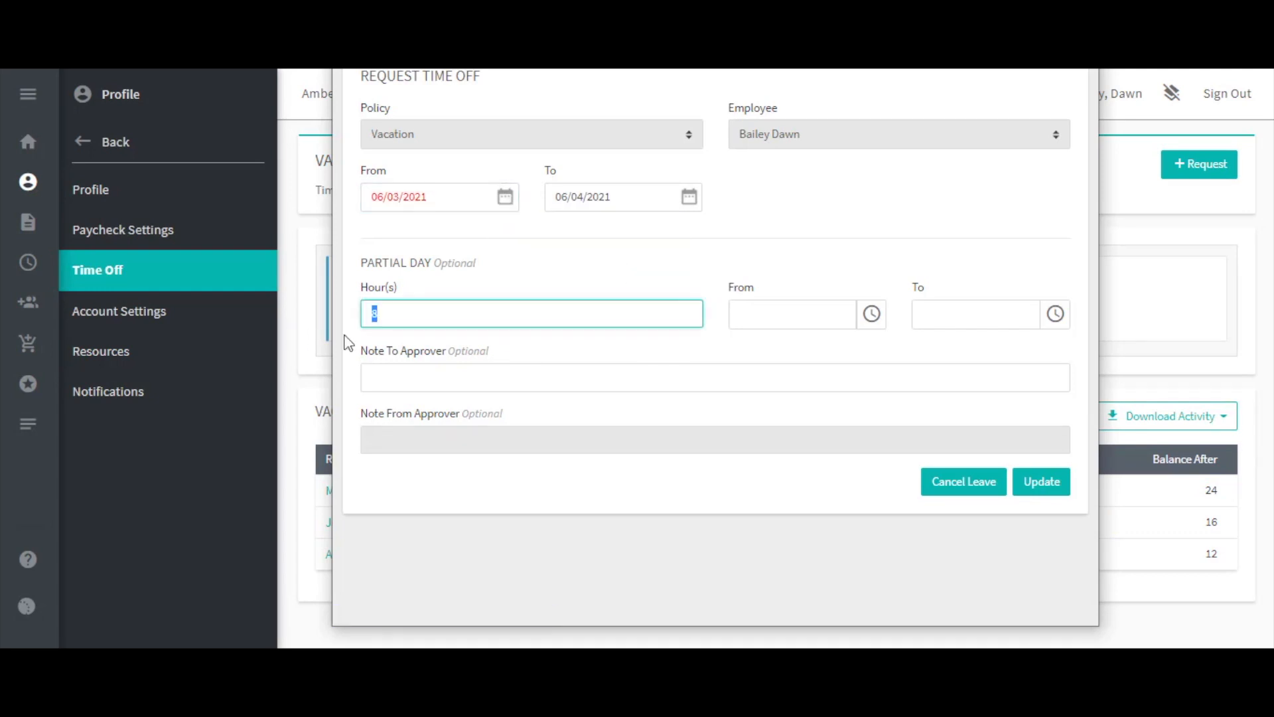
click(1040, 482)
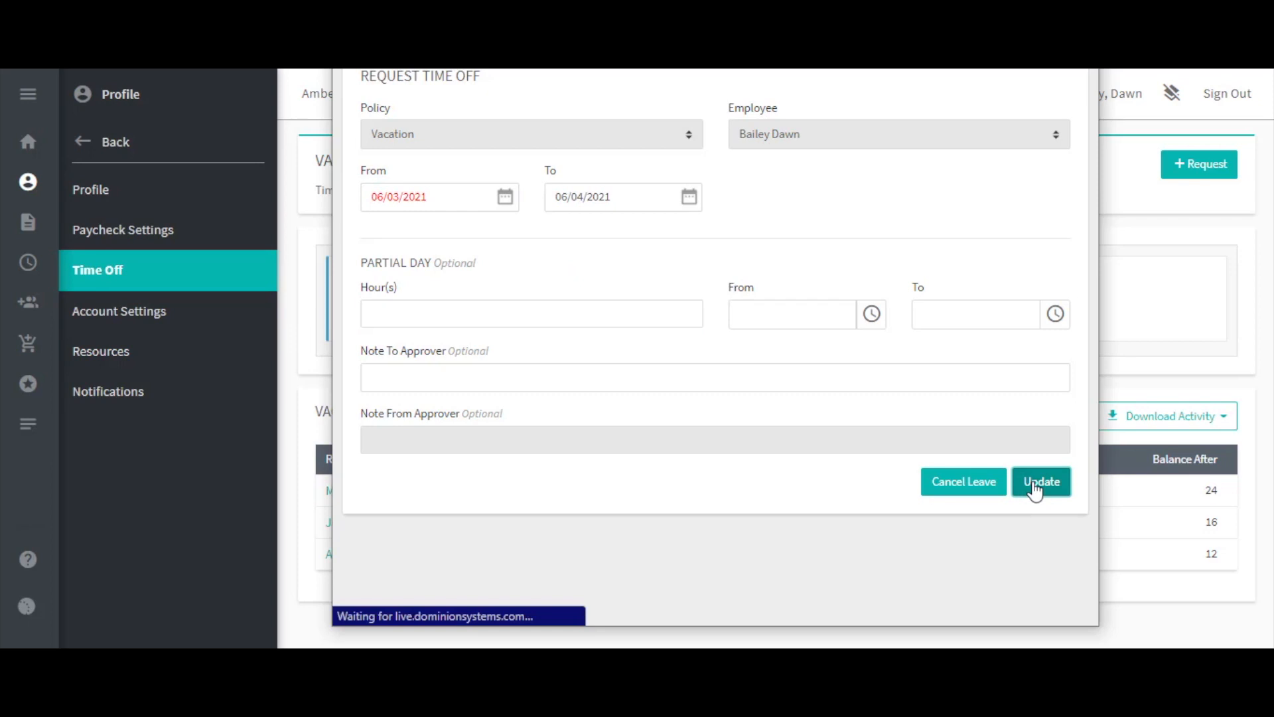
click(1040, 482)
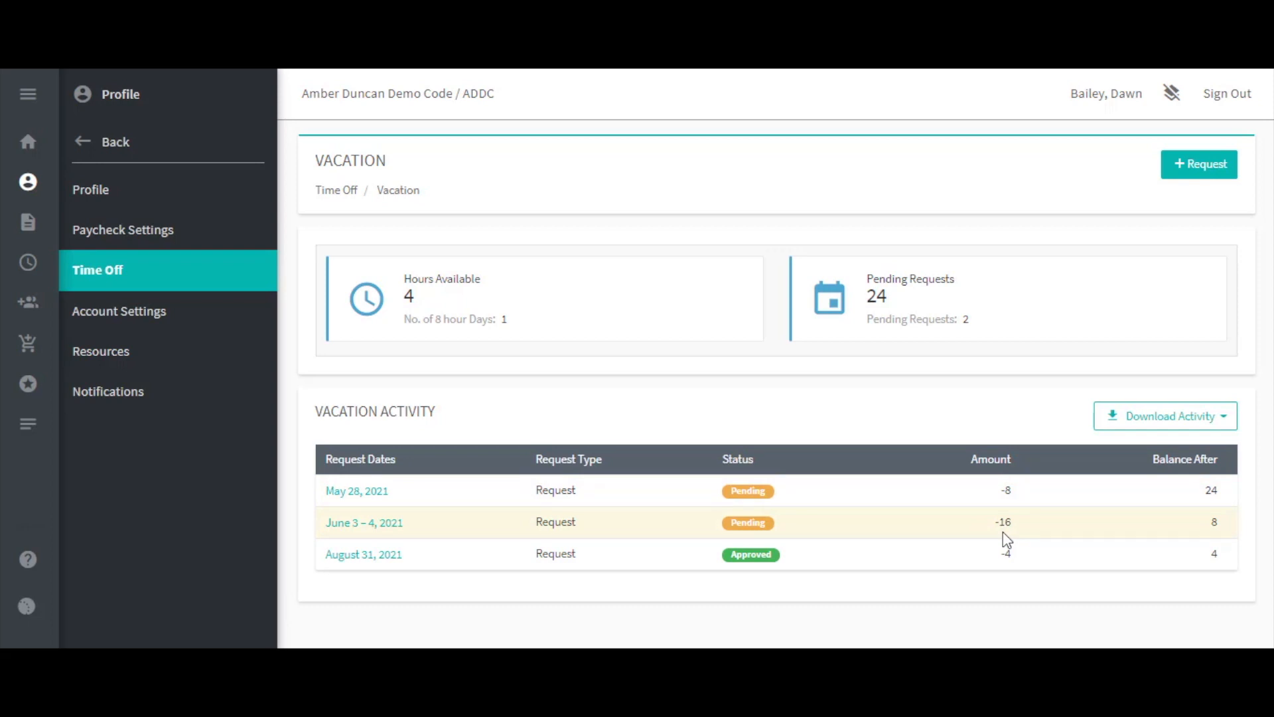
mouse_move(1004, 551)
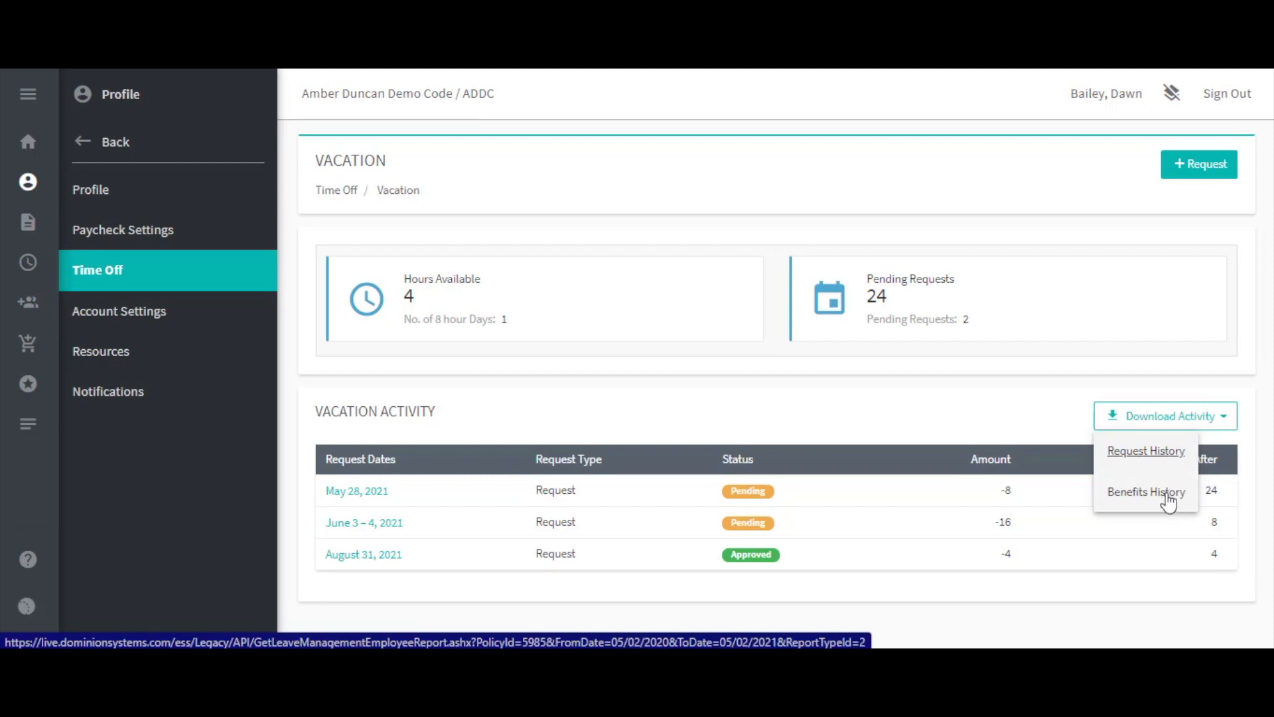
mouse_move(1117, 462)
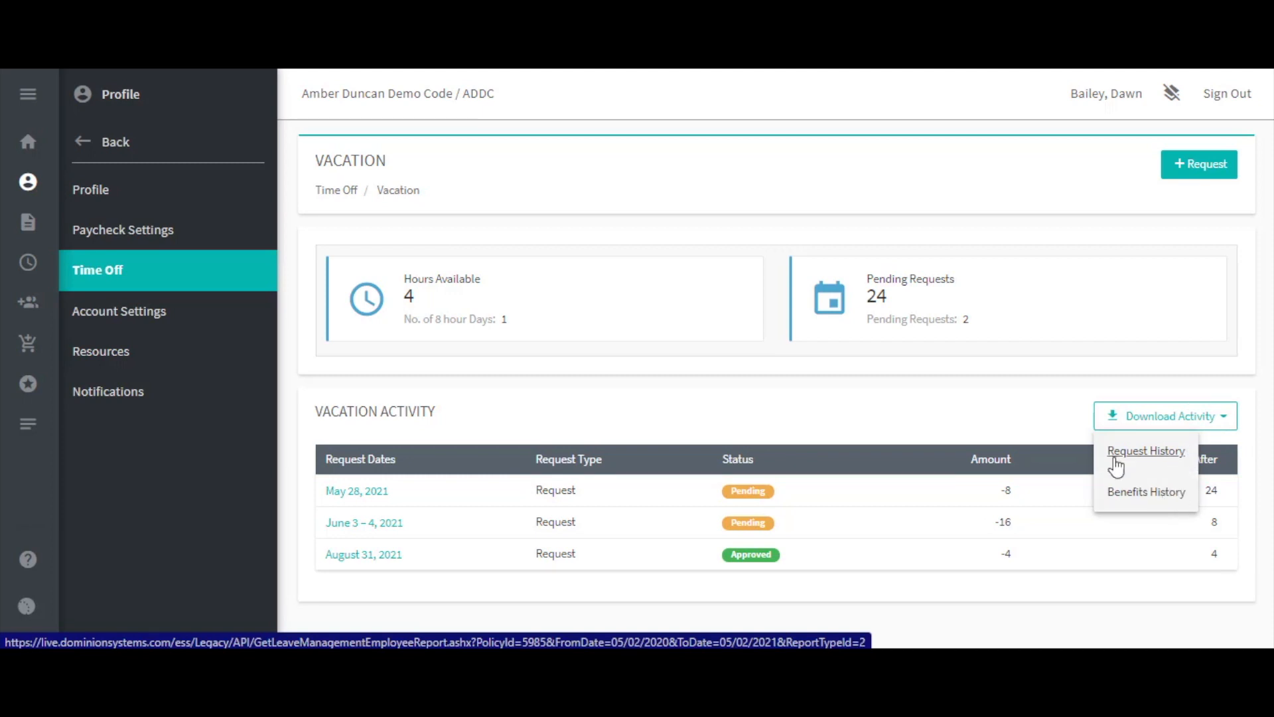